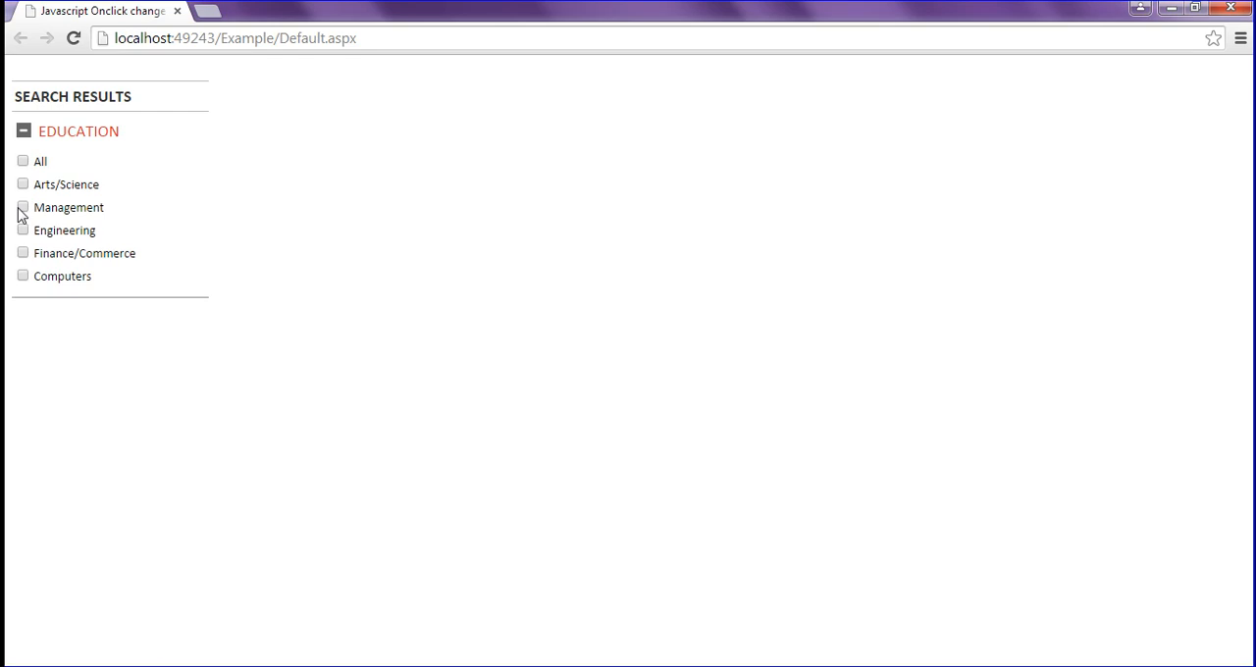
{"action": "mouse_move", "coordinate": [146, 194]}
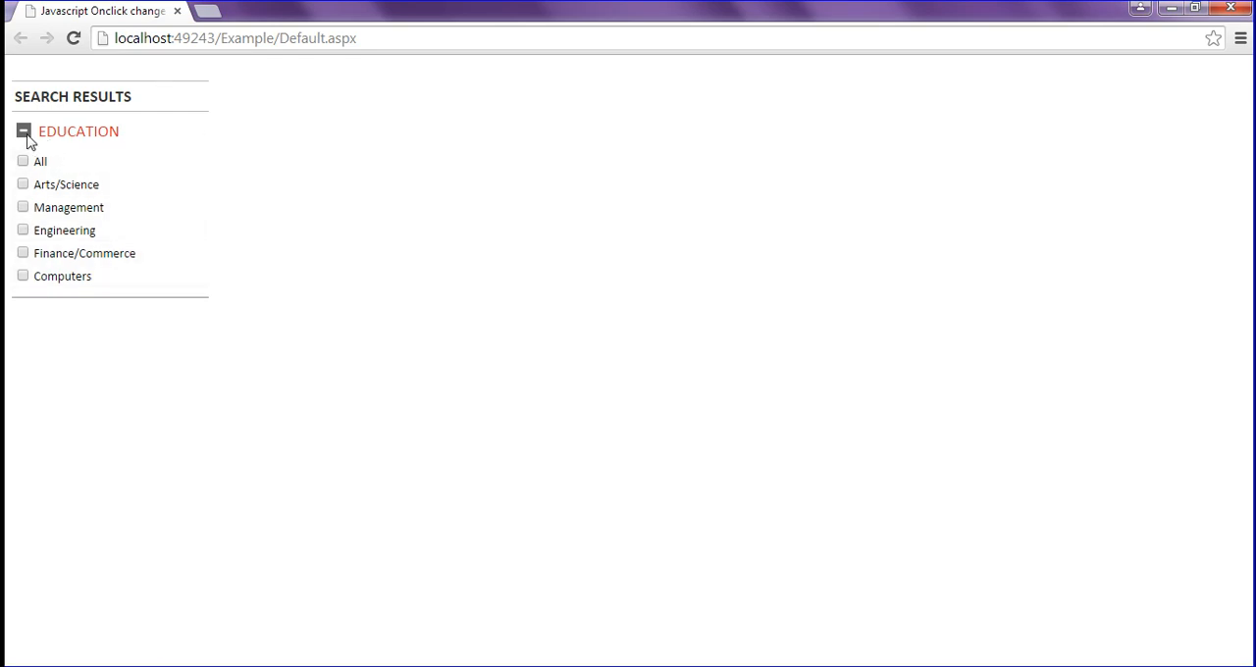
{"action": "mouse_move", "coordinate": [11, 145]}
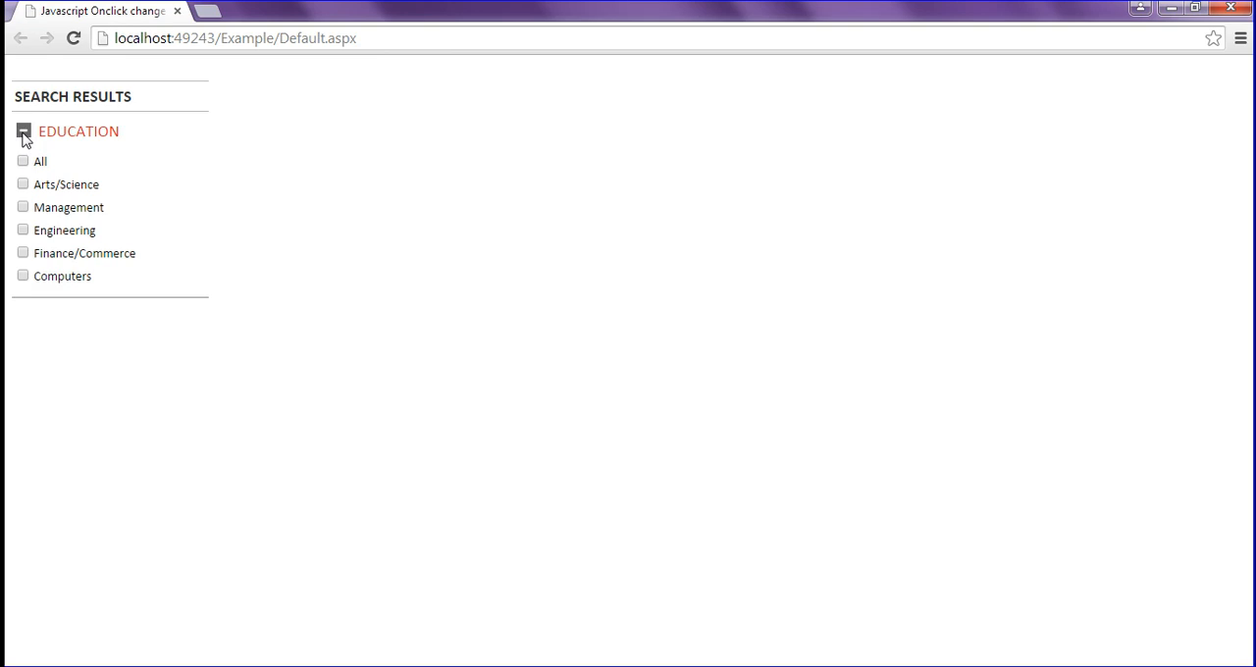
Step: Toggle the Education heading's icon from minus to plus on the Default.aspx page
{"action": "left_click", "coordinate": [23, 130]}
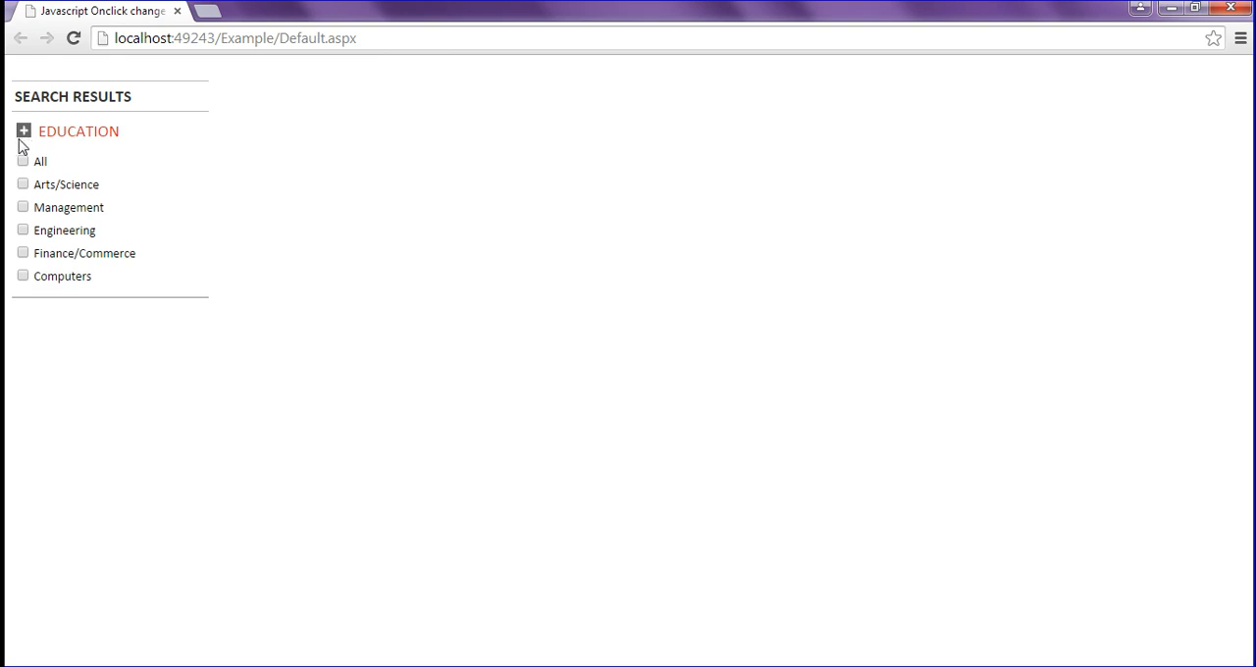
{"action": "mouse_move", "coordinate": [43, 149]}
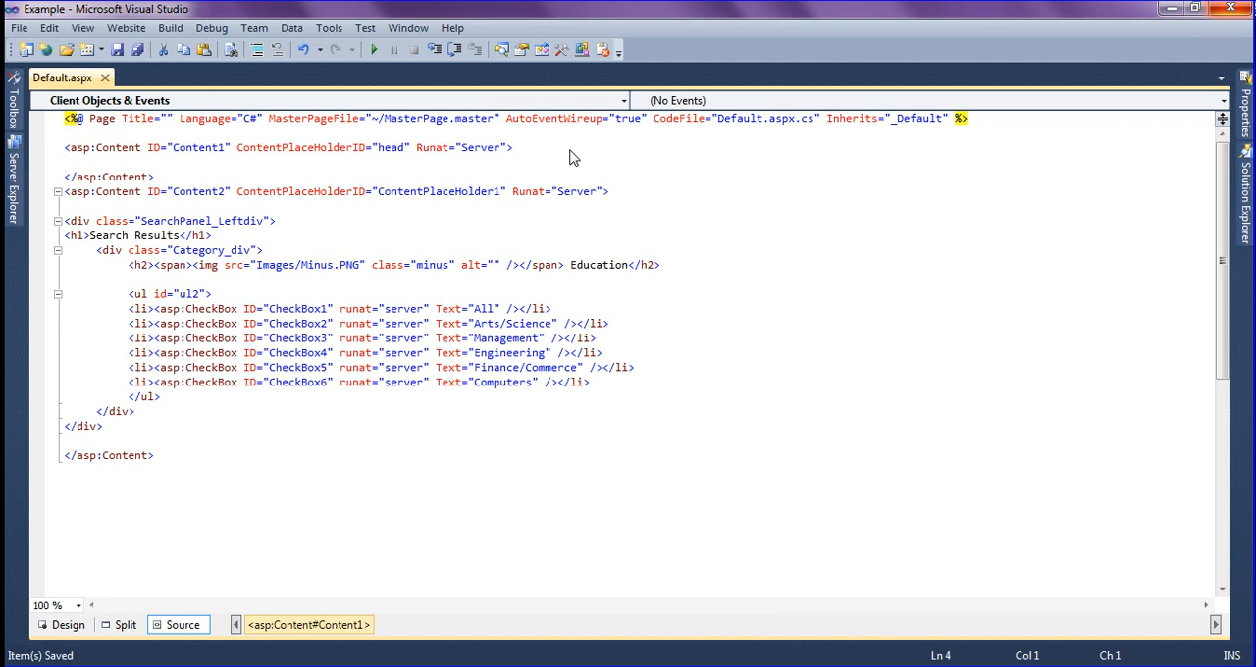
Step: Add a <script type="text/javascript"> block in the head content and begin a function
{"action": "type", "text": "<"}
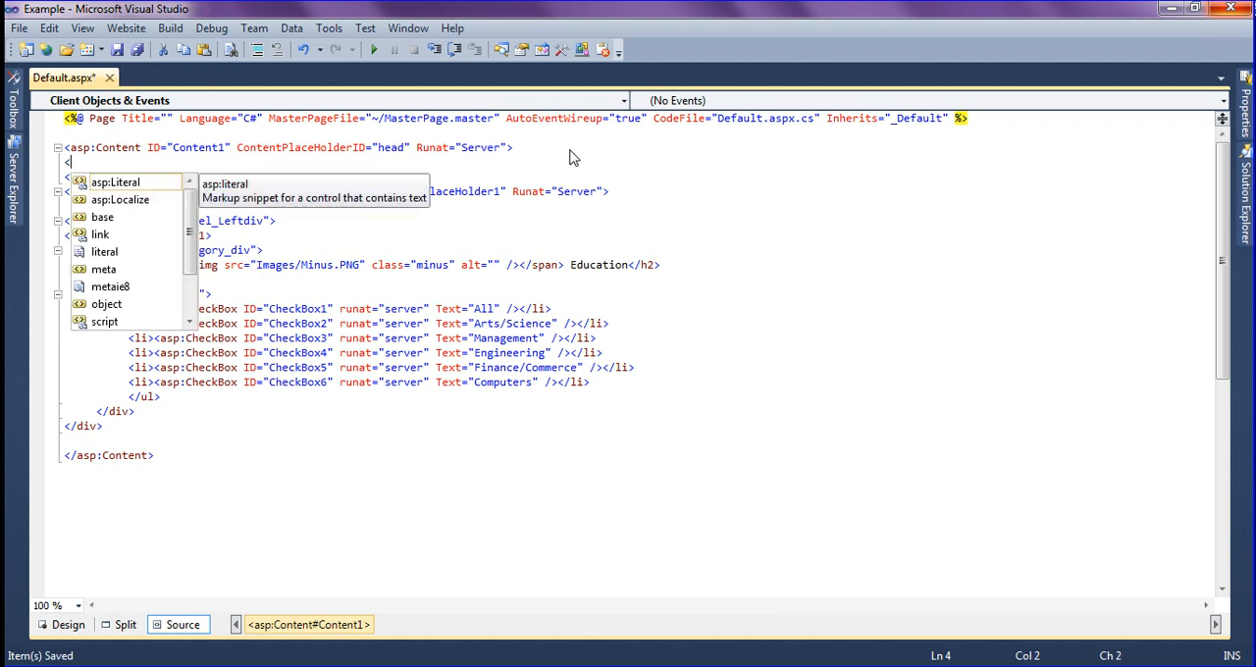
{"action": "type", "text": "script t"}
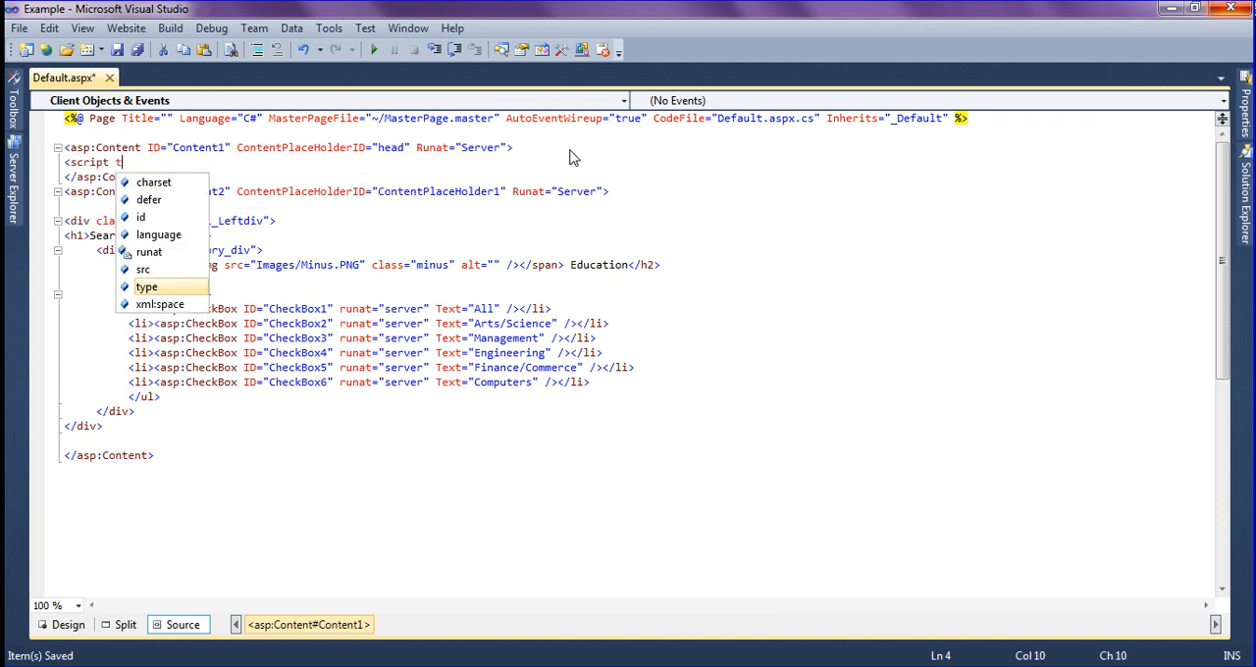
{"action": "type", "text": "type=\""}
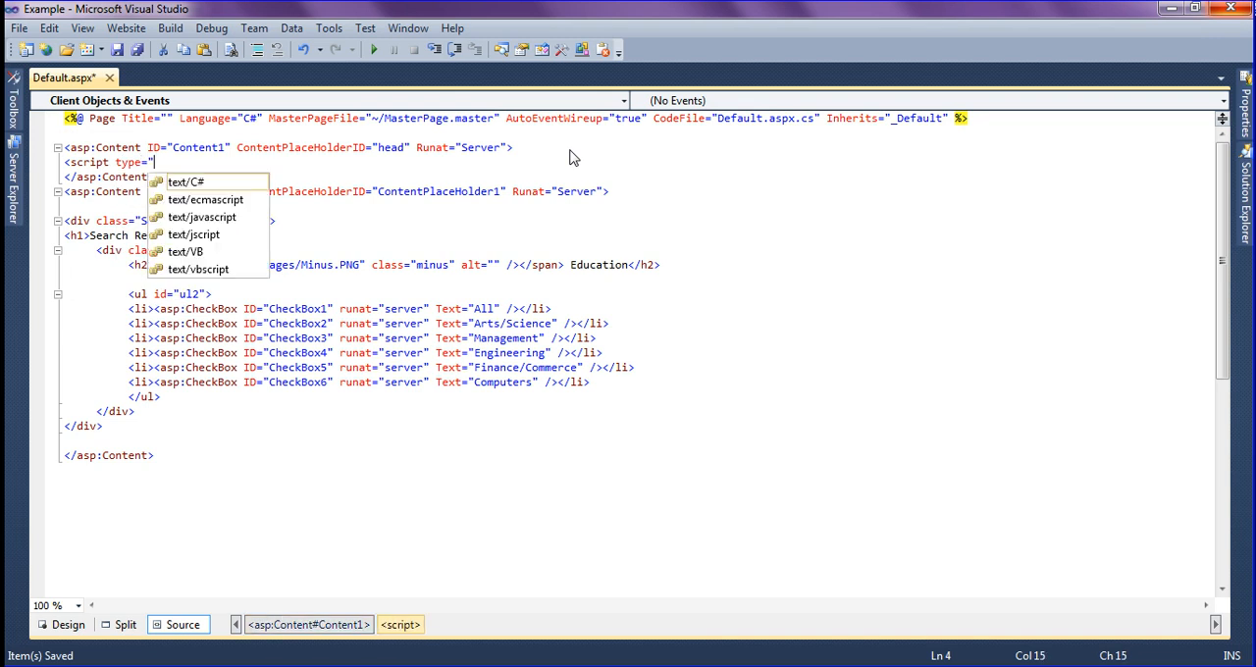
{"action": "left_click", "coordinate": [204, 216]}
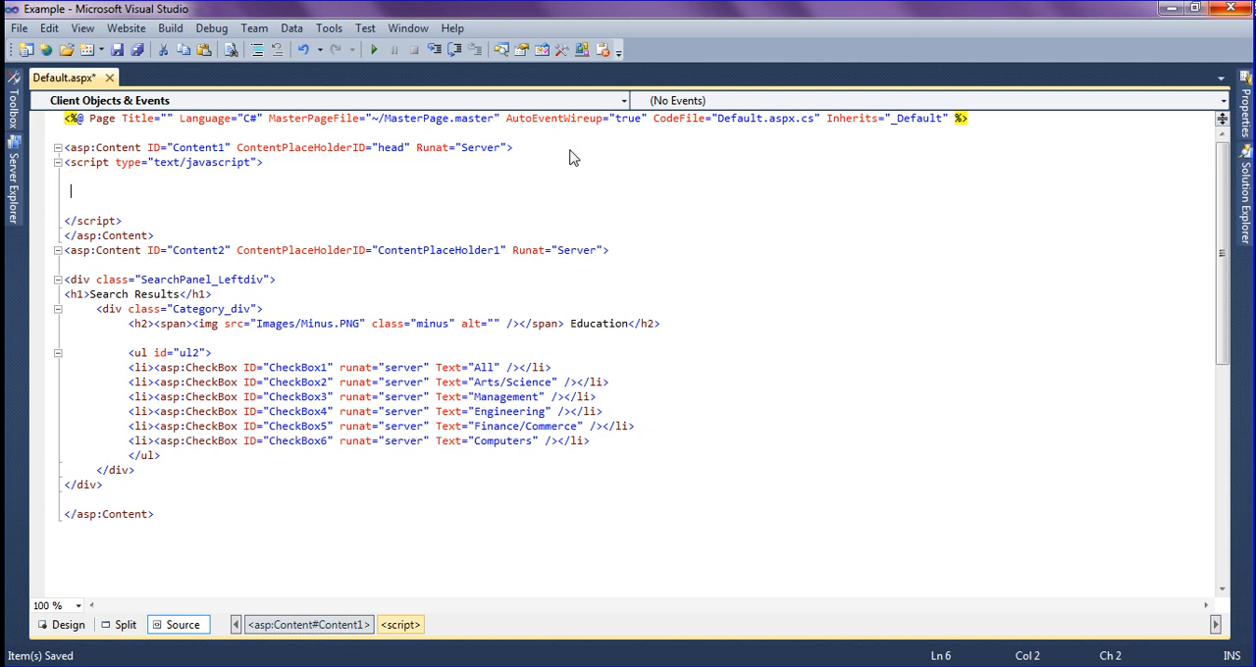
{"action": "type", "text": "function"}
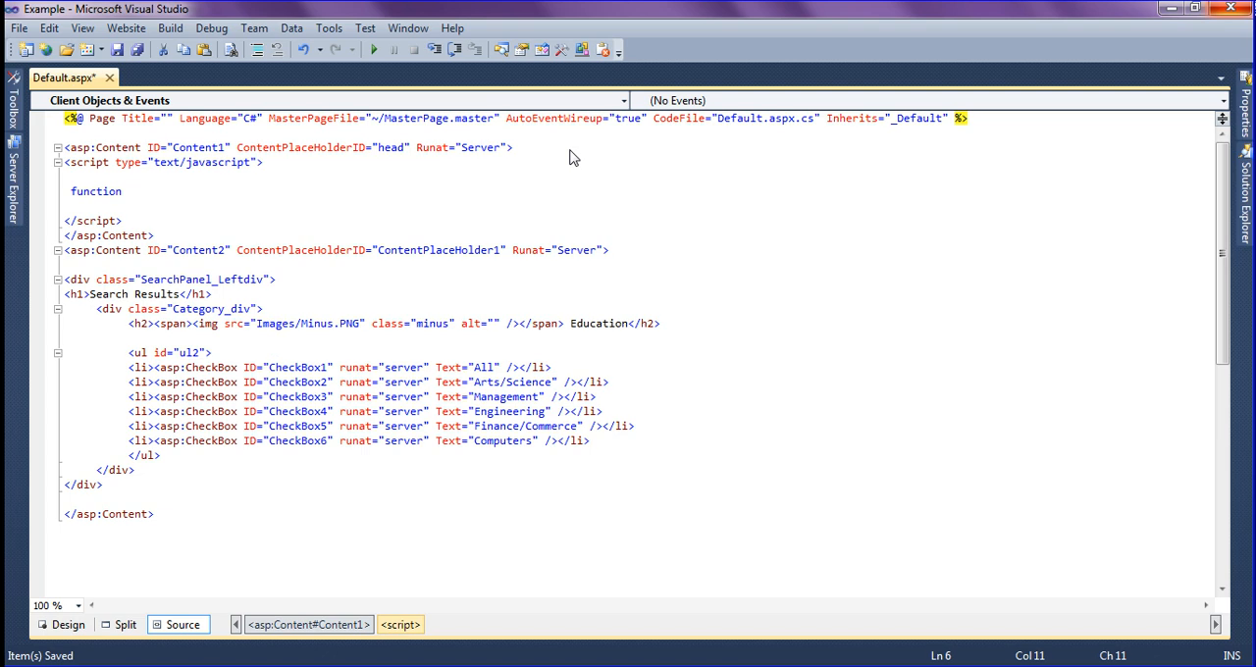
Step: Declare the changeimg() function with an empty body
{"action": "type", "text": "changeim"}
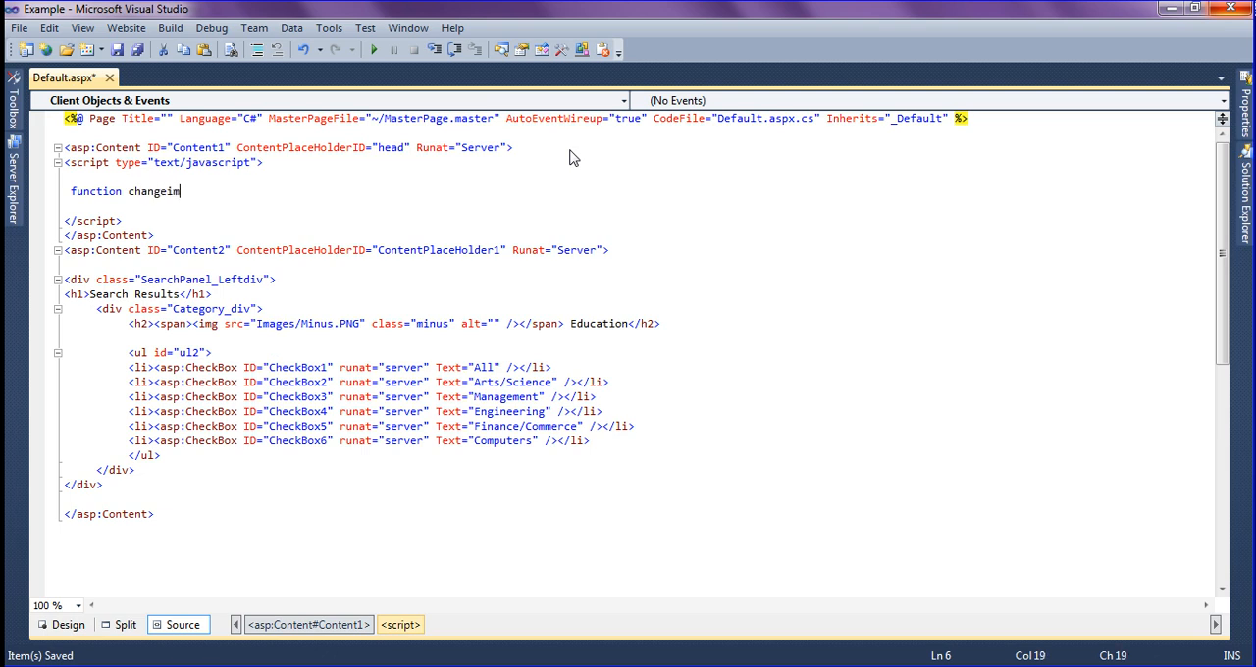
{"action": "type", "text": "g()"}
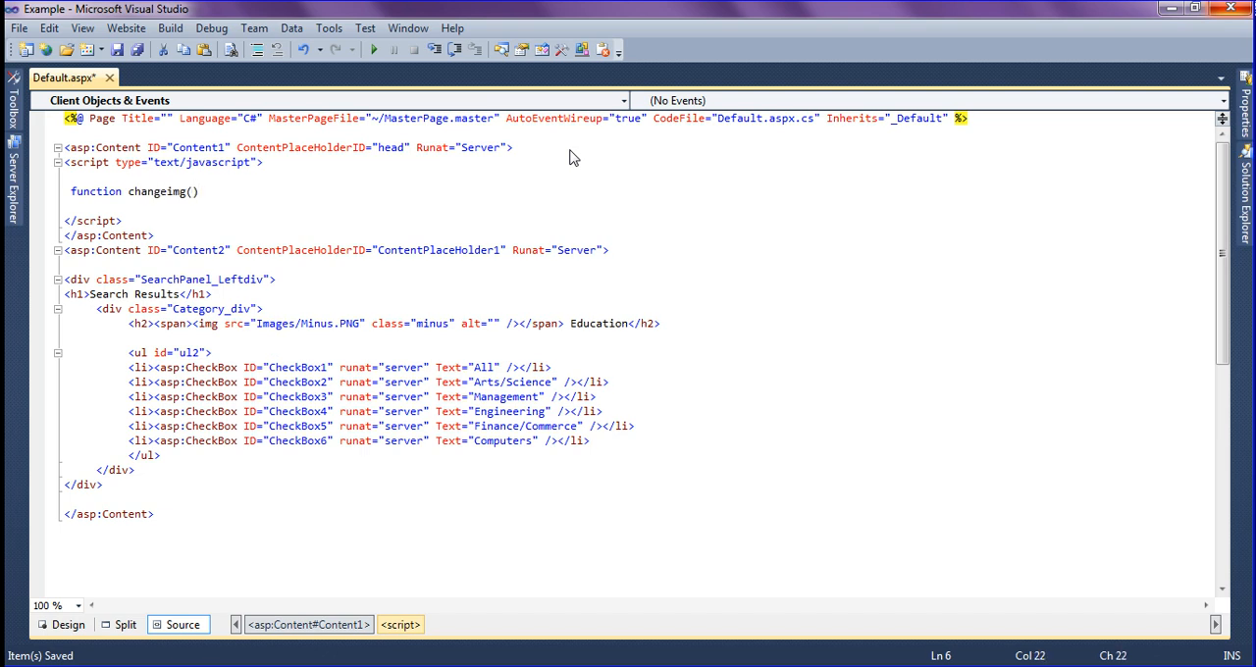
{"action": "type", "text": "{ }"}
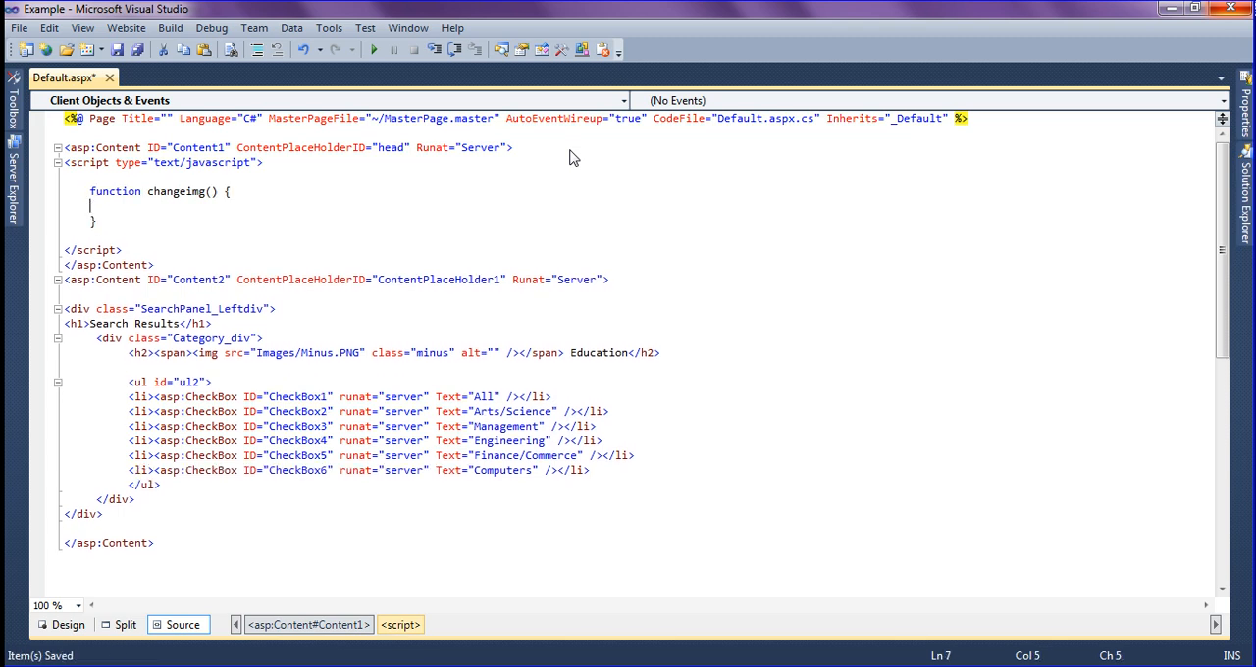
Step: Write var minus = document.getElementsByClassName( inside changeimg()
{"action": "type", "text": "var"}
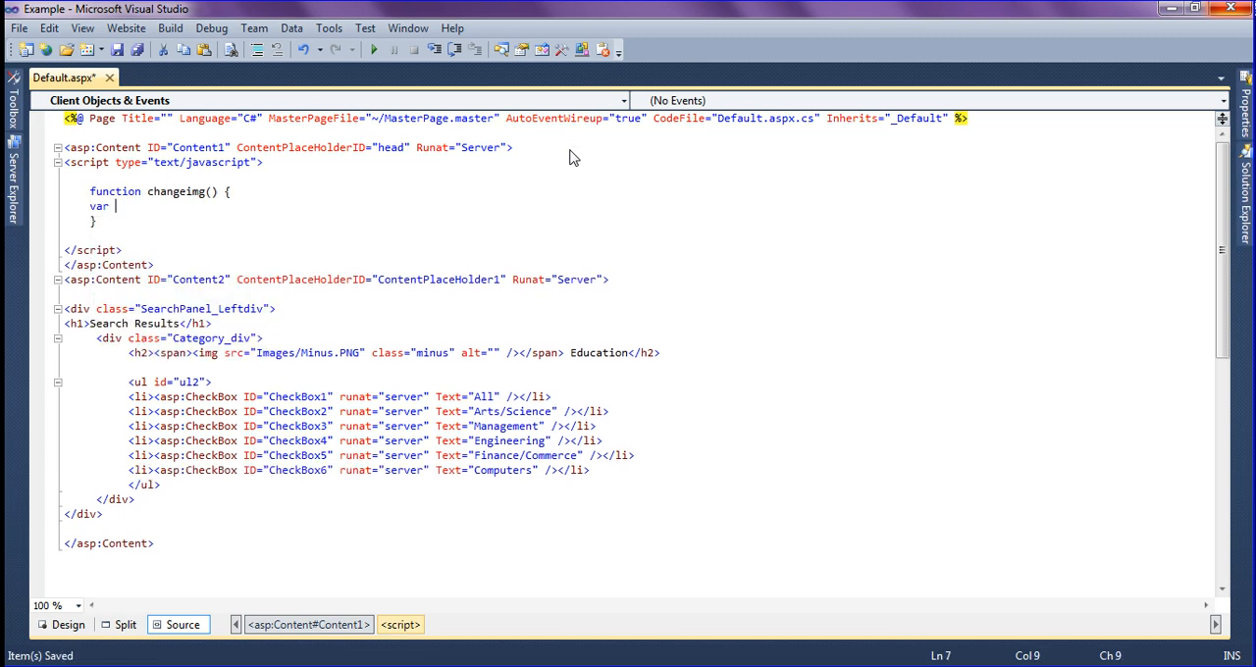
{"action": "type", "text": "minus = document.ge"}
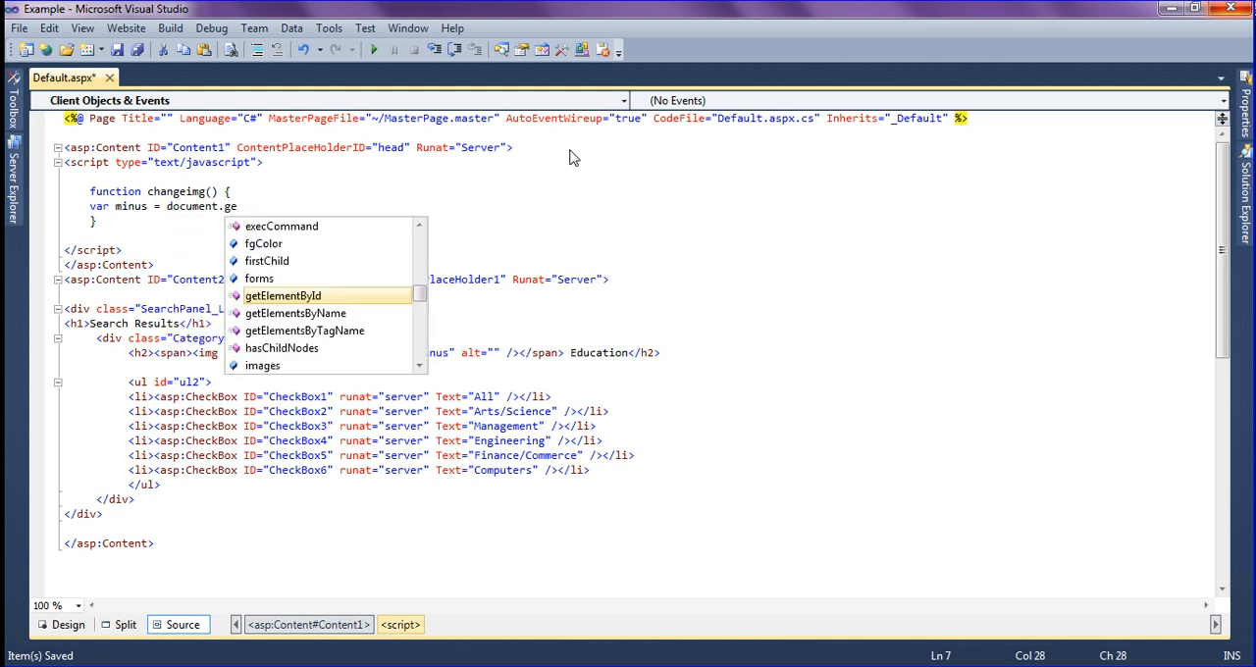
{"action": "type", "text": "tEle"}
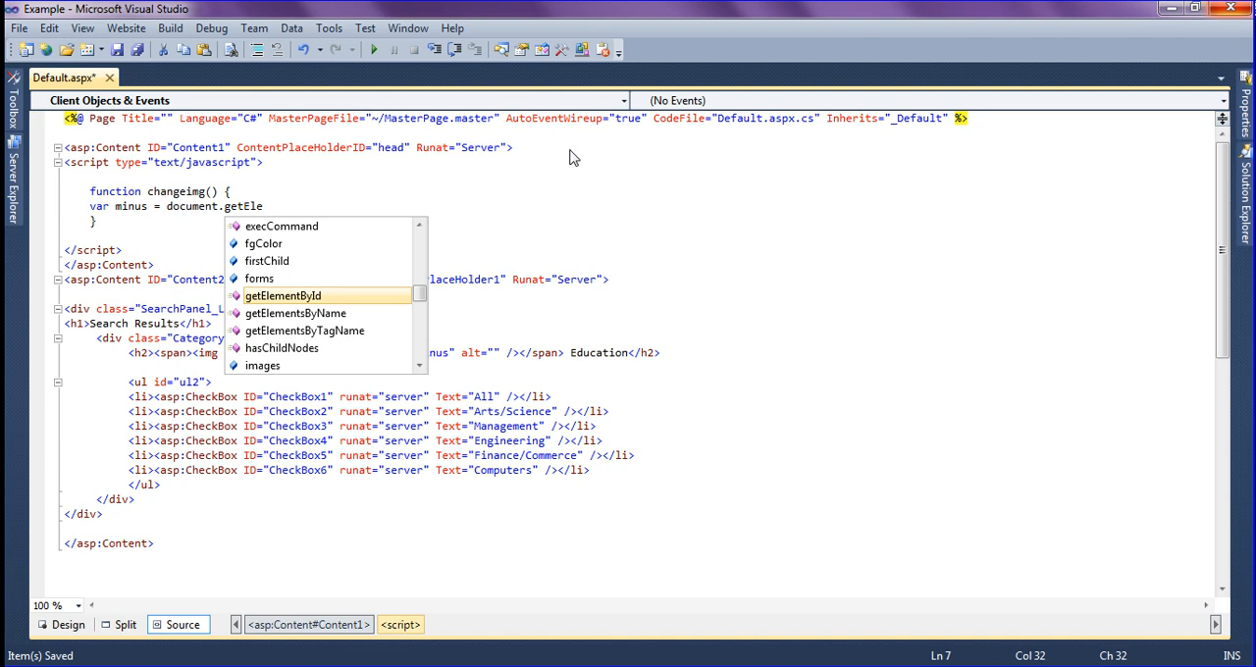
{"action": "type", "text": "ElementsB"}
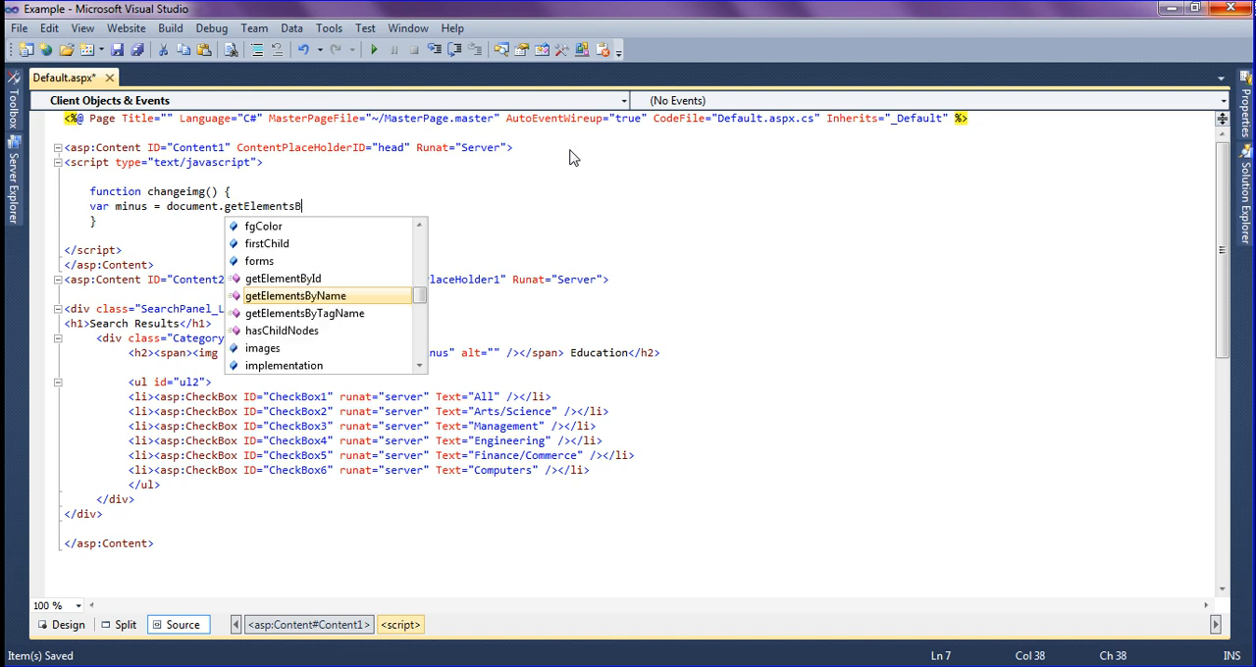
{"action": "type", "text": "yCla"}
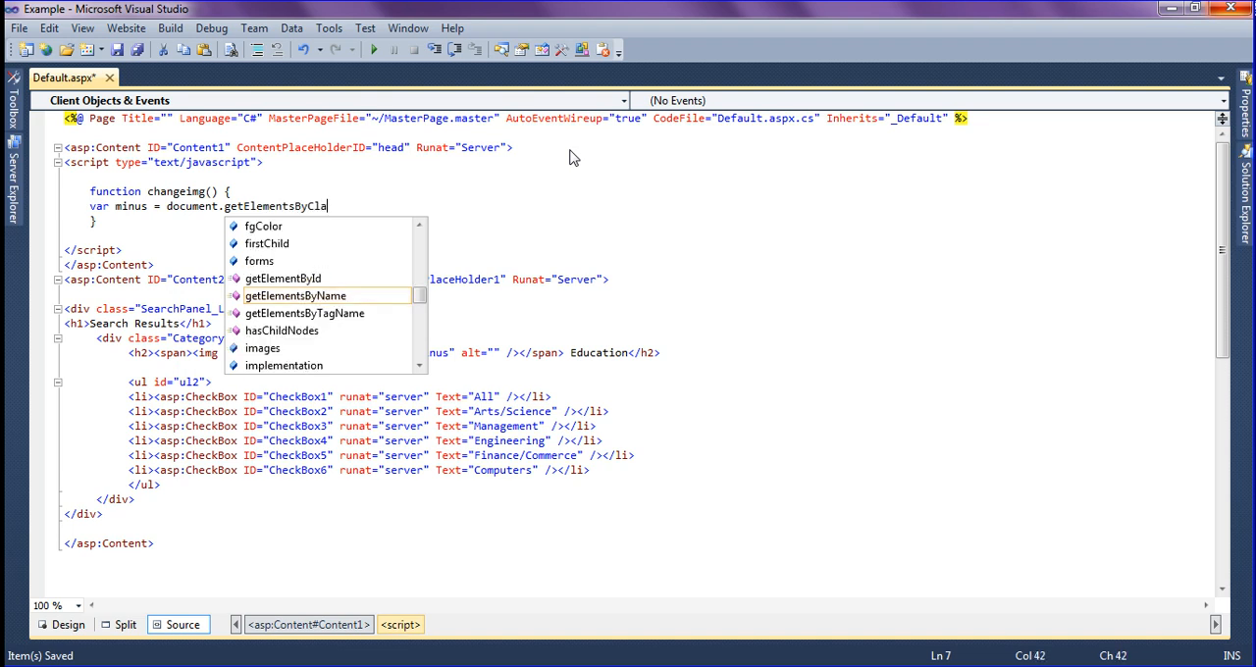
{"action": "type", "text": "ssName"}
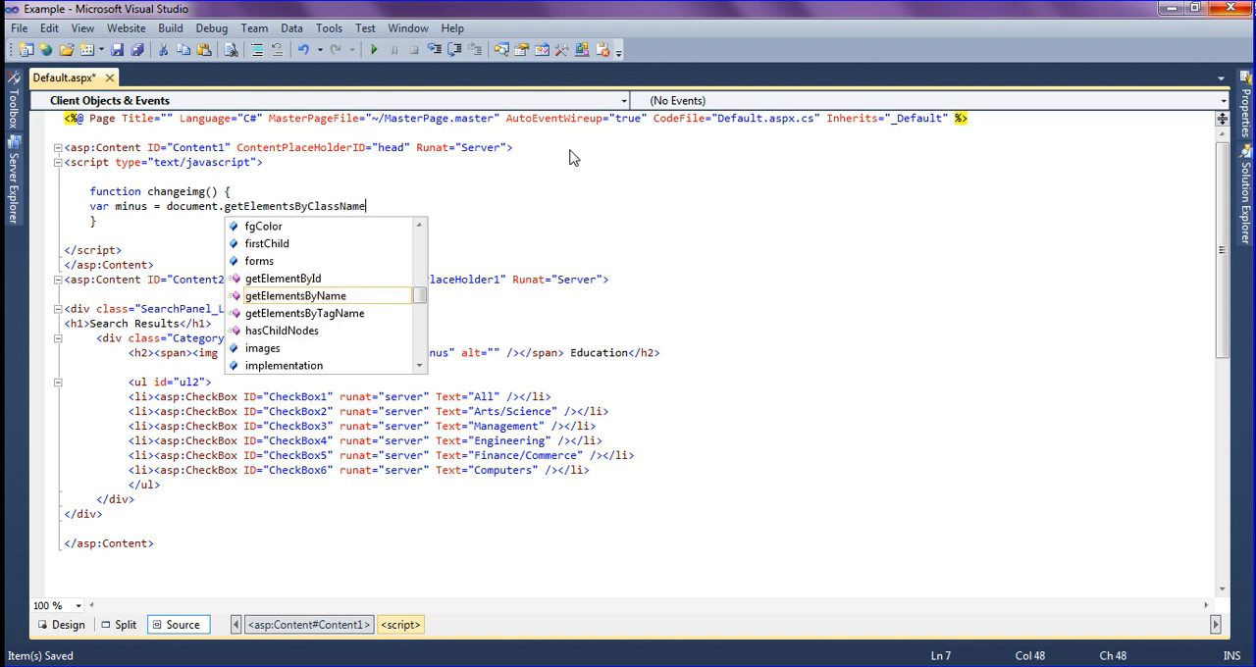
{"action": "type", "text": "("}
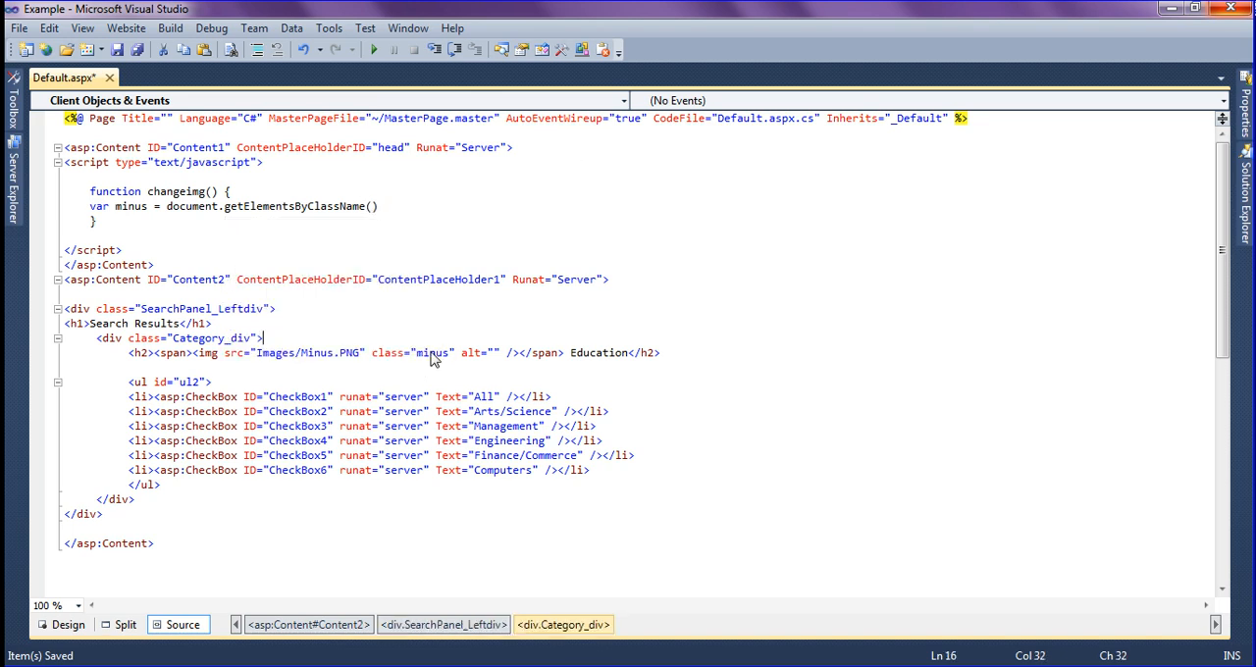
Step: Complete the line as getElementsByClassName("minus")[0]; and start a new line
{"action": "double_click", "coordinate": [432, 353]}
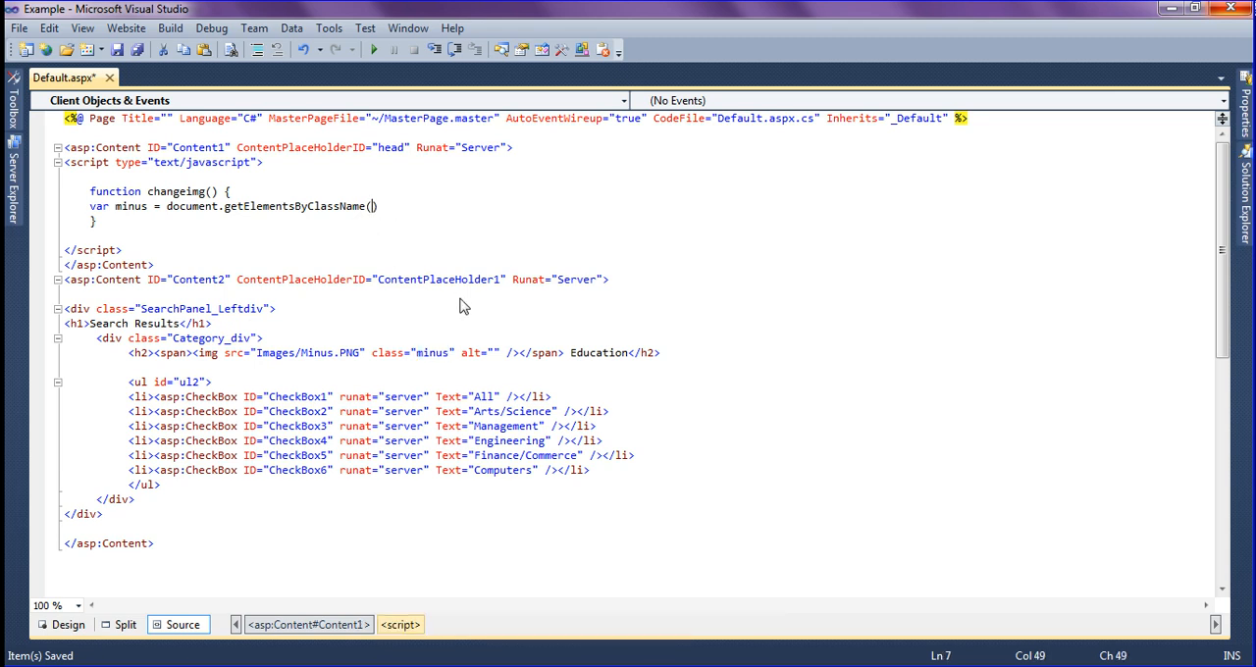
{"action": "type", "text": "\"minus\""}
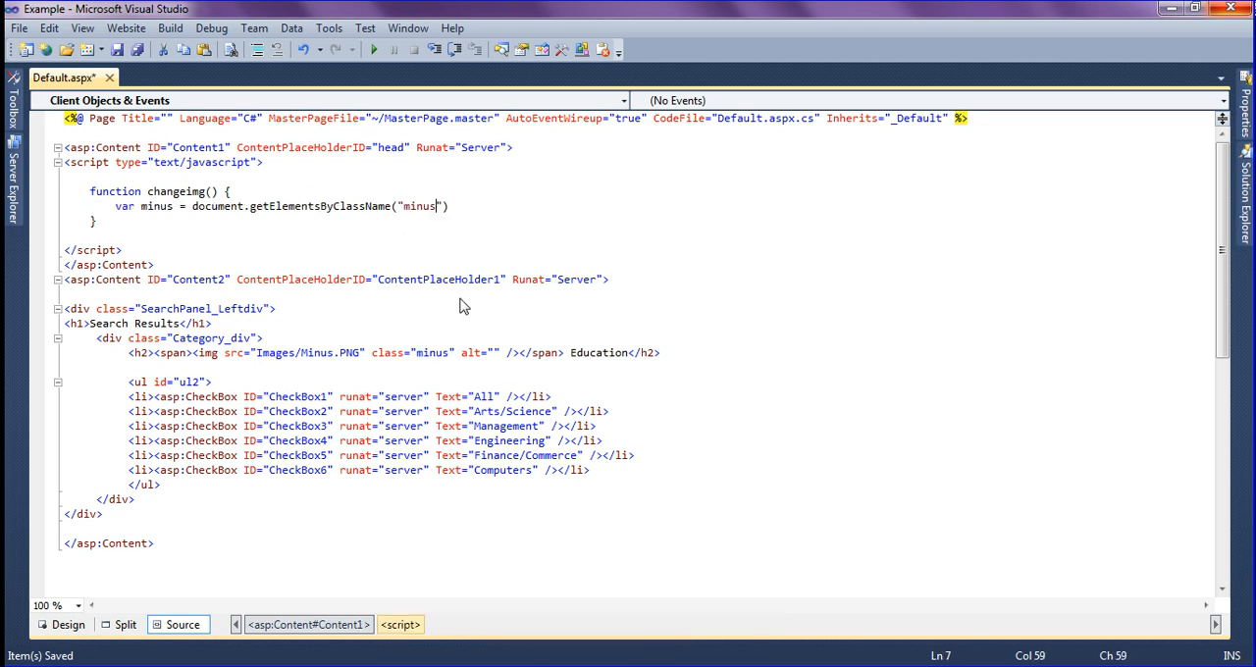
{"action": "type", "text": "[0"}
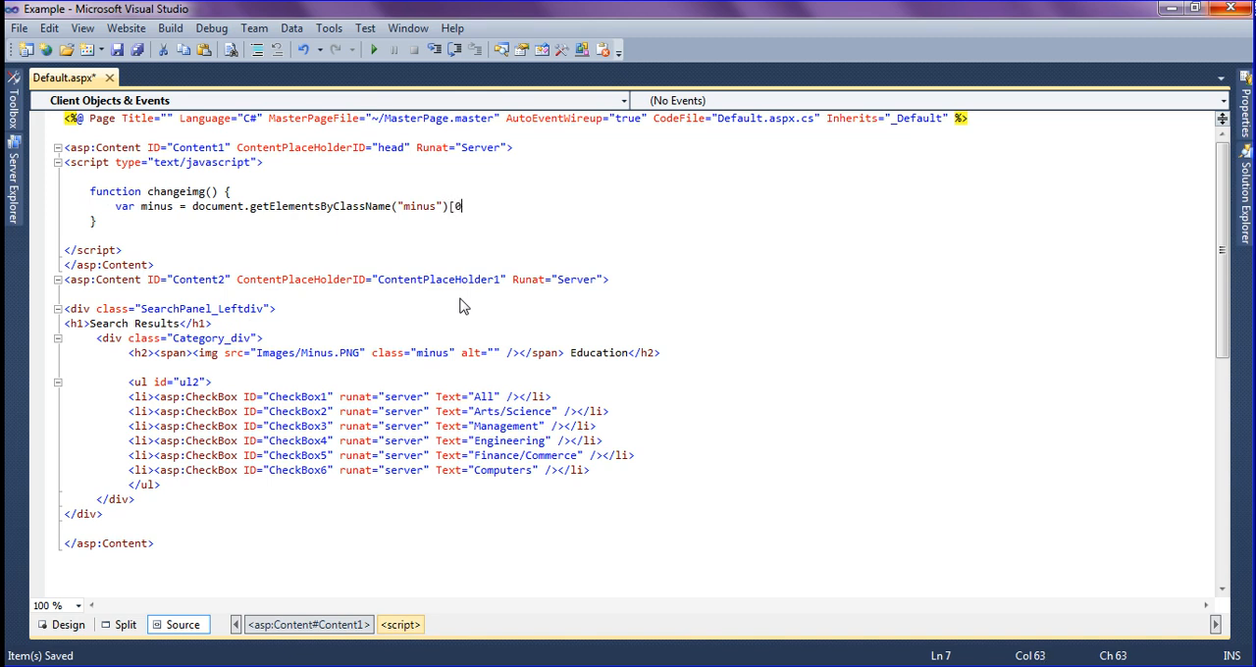
{"action": "type", "text": "]"}
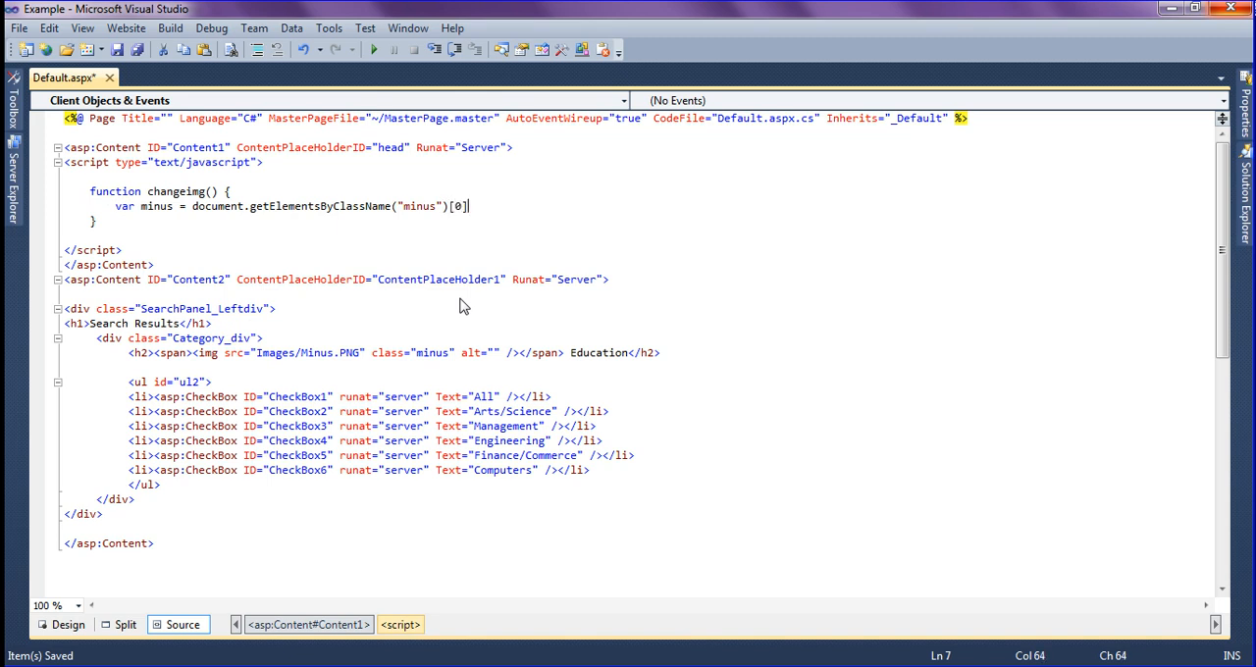
{"action": "type", "text": ";"}
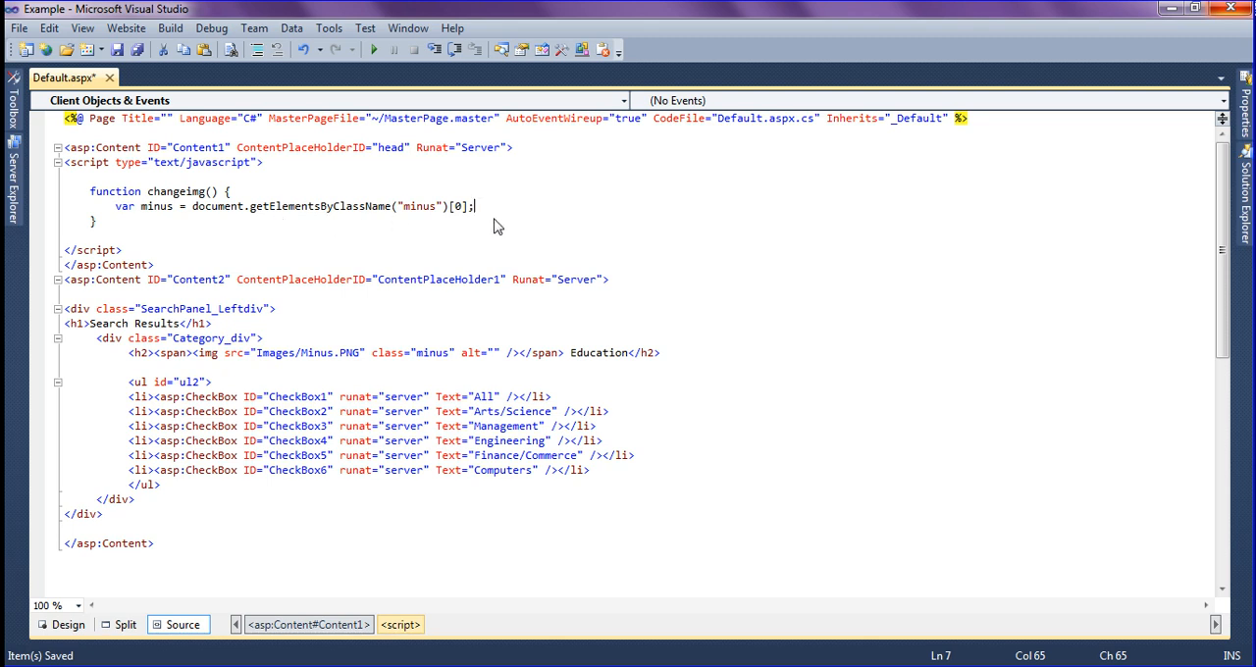
{"action": "key", "text": "Return"}
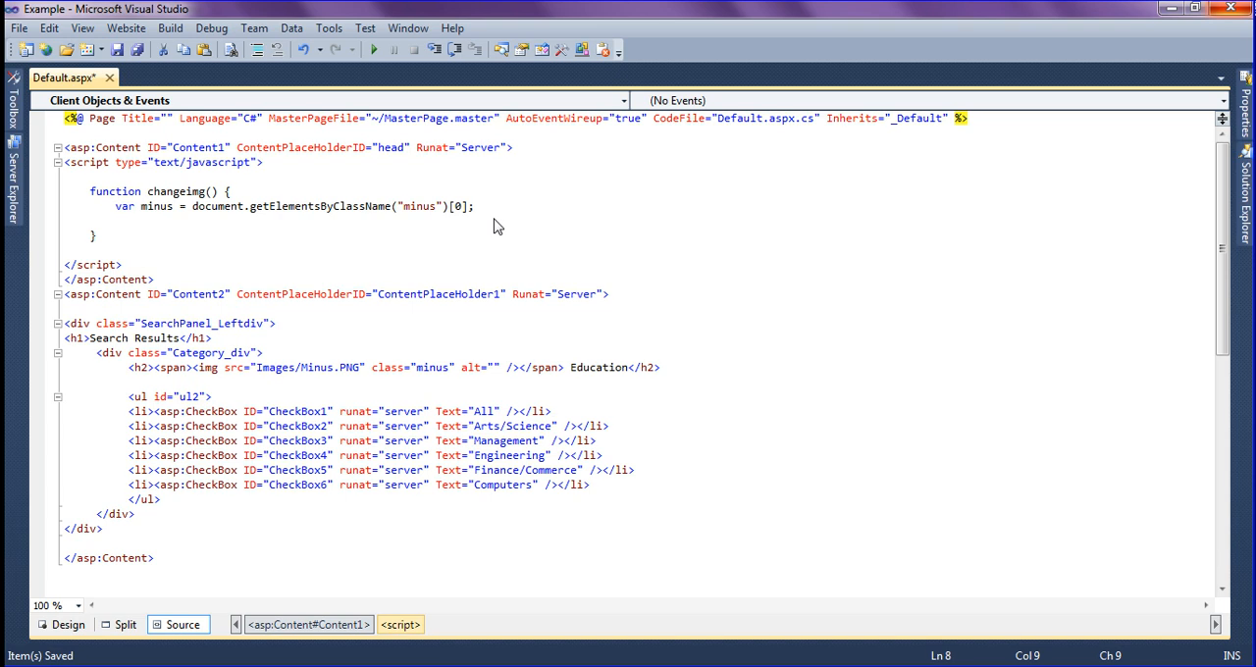
Step: Write the condition if (minus.src == "/Images/Plus.png")
{"action": "type", "text": "if"}
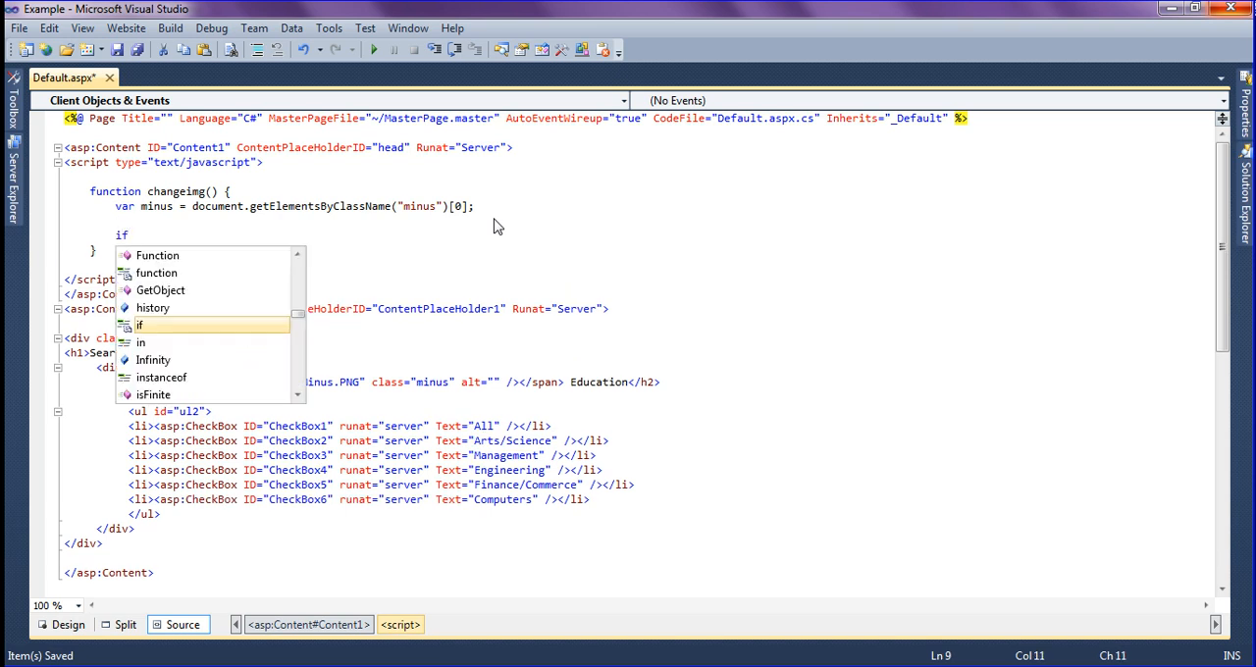
{"action": "type", "text": "(minu"}
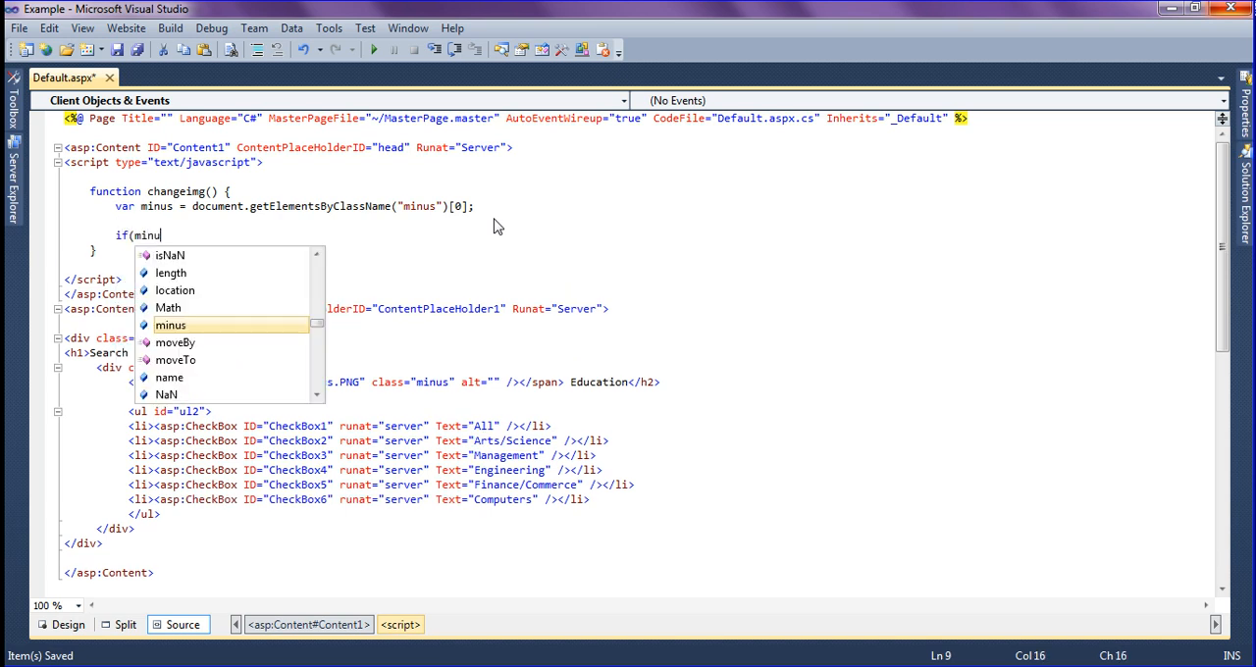
{"action": "type", "text": "s.src"}
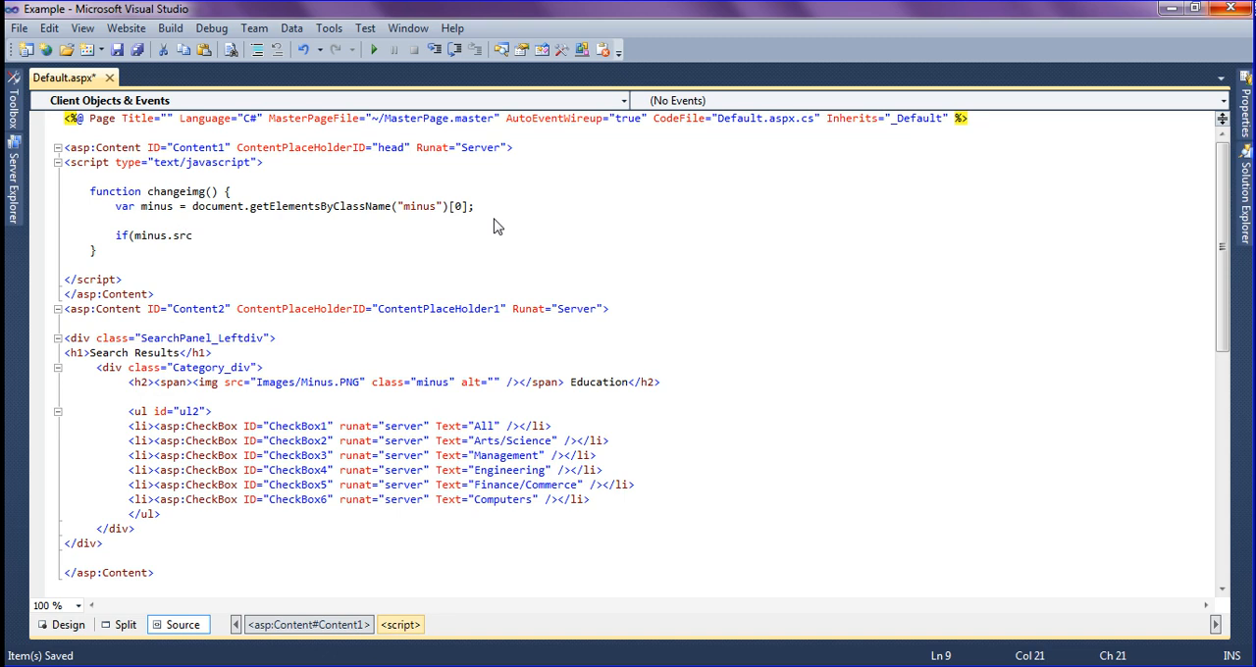
{"action": "type", "text": "=="}
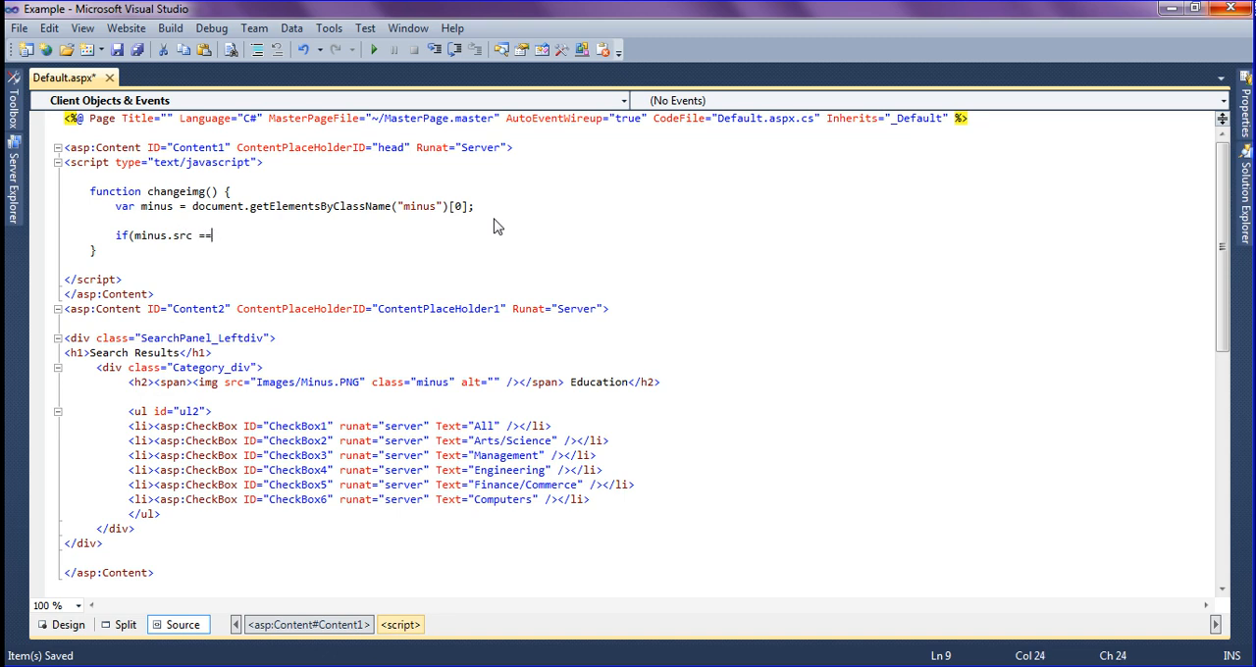
{"action": "type", "text": "\""}
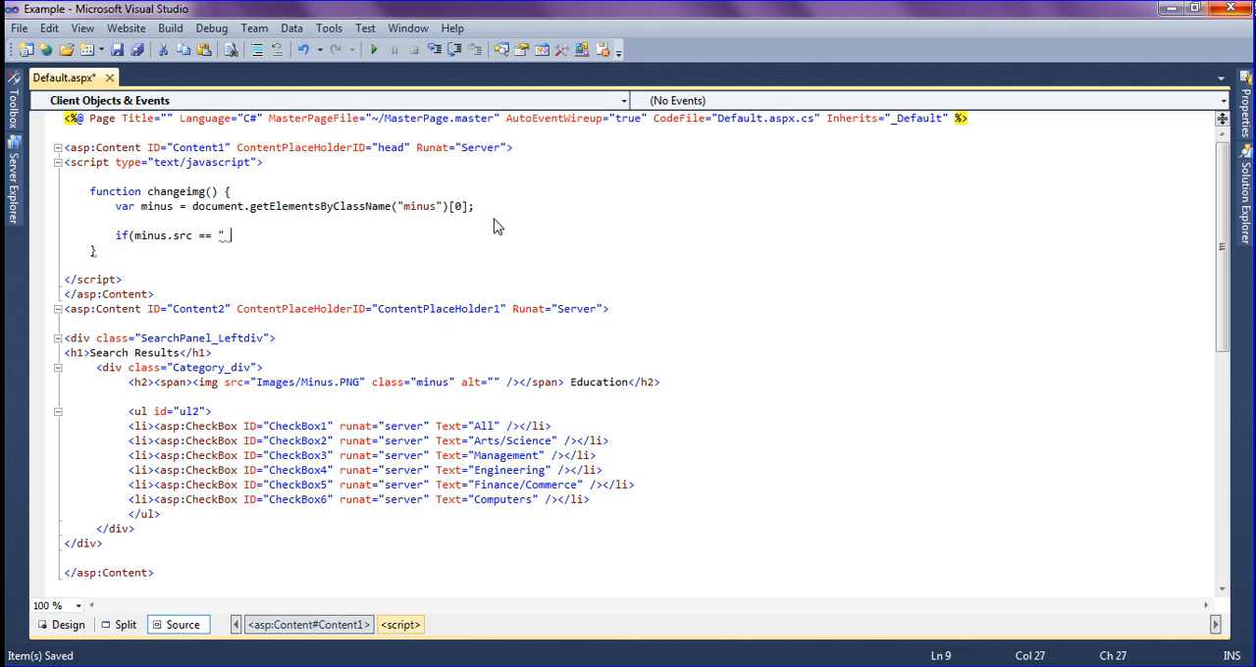
{"action": "type", "text": "./I"}
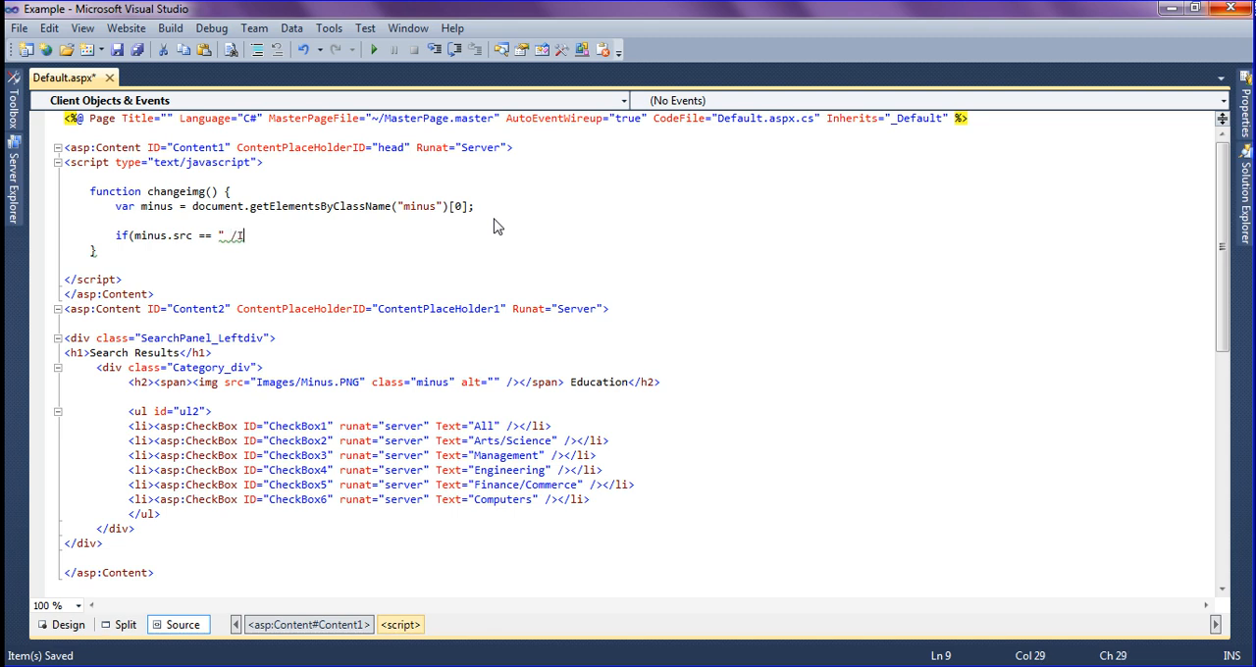
{"action": "type", "text": "Images/"}
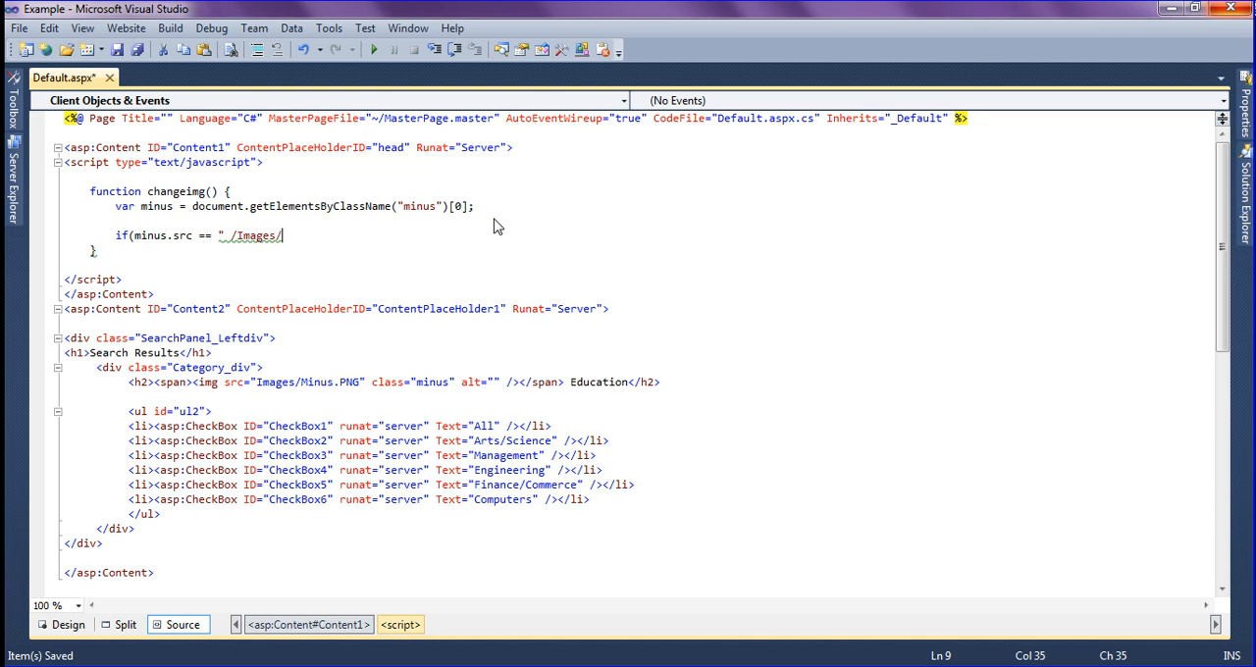
{"action": "type", "text": "Plus."}
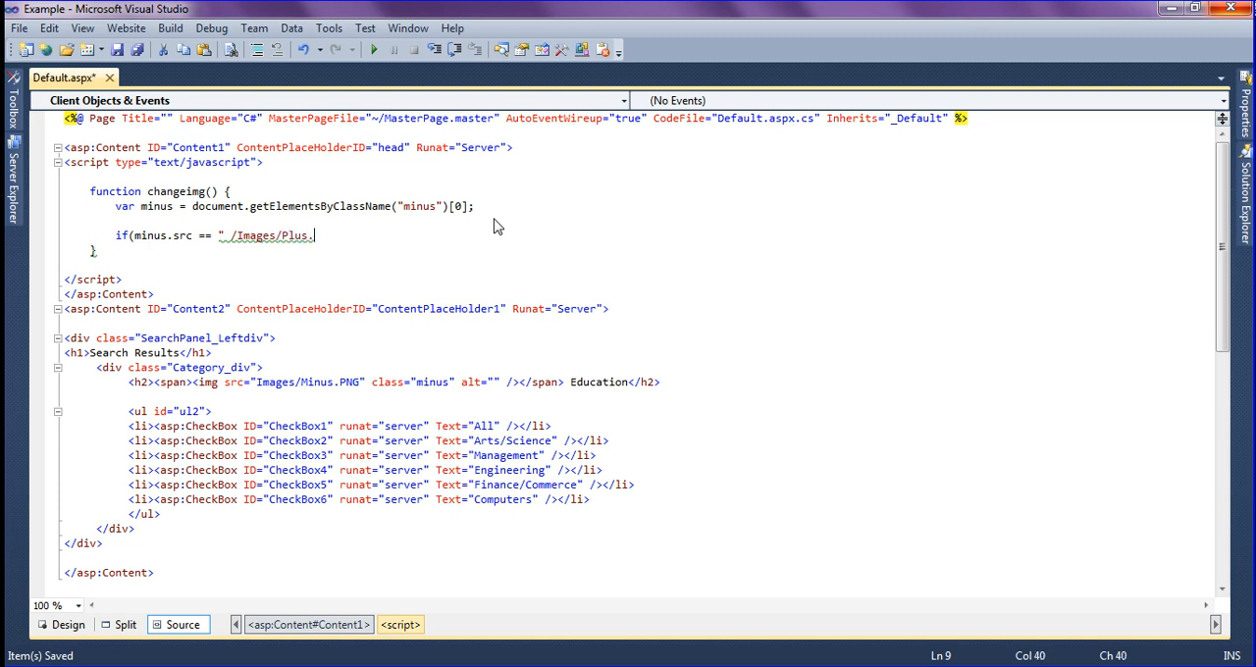
{"action": "type", "text": "png"}
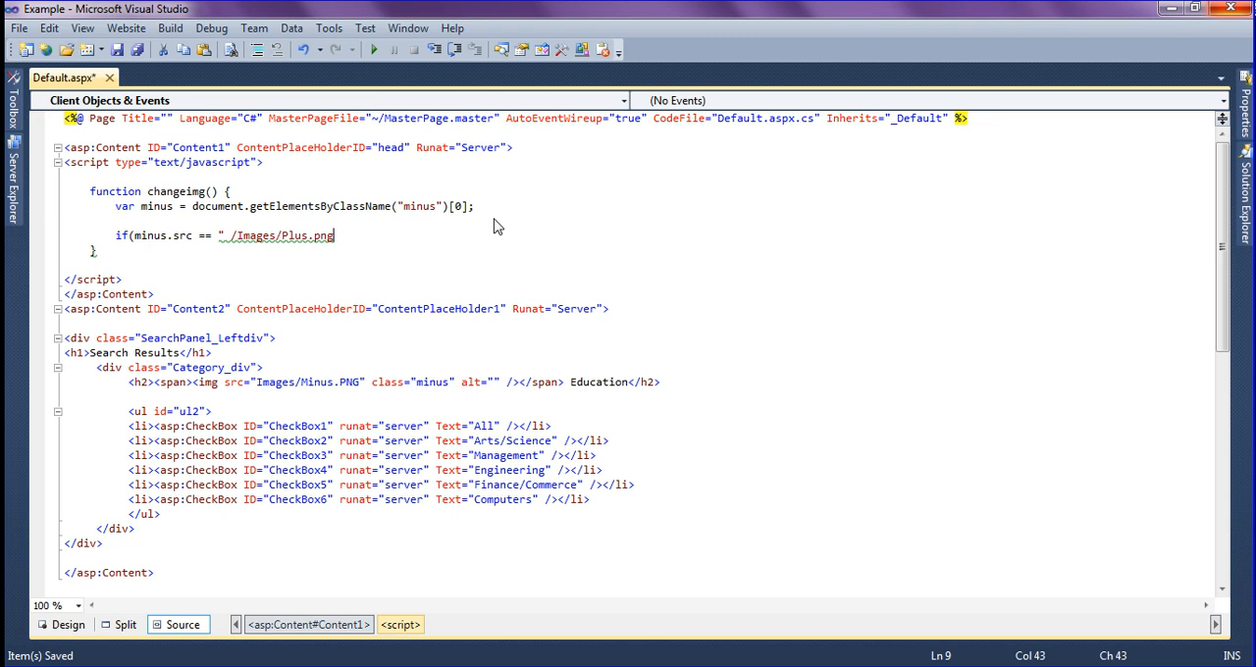
{"action": "type", "text": "){"}
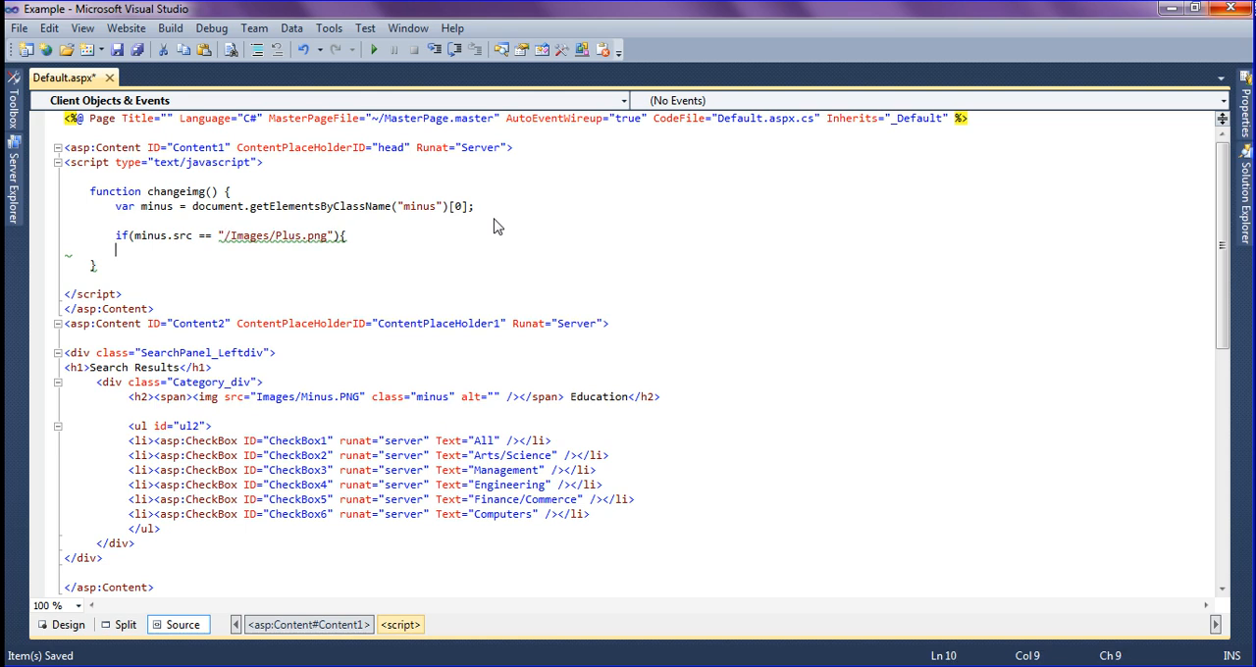
Step: Set minus.src = "/Images/Minus.png"; in the if body and start the else branch
{"action": "type", "text": "minu"}
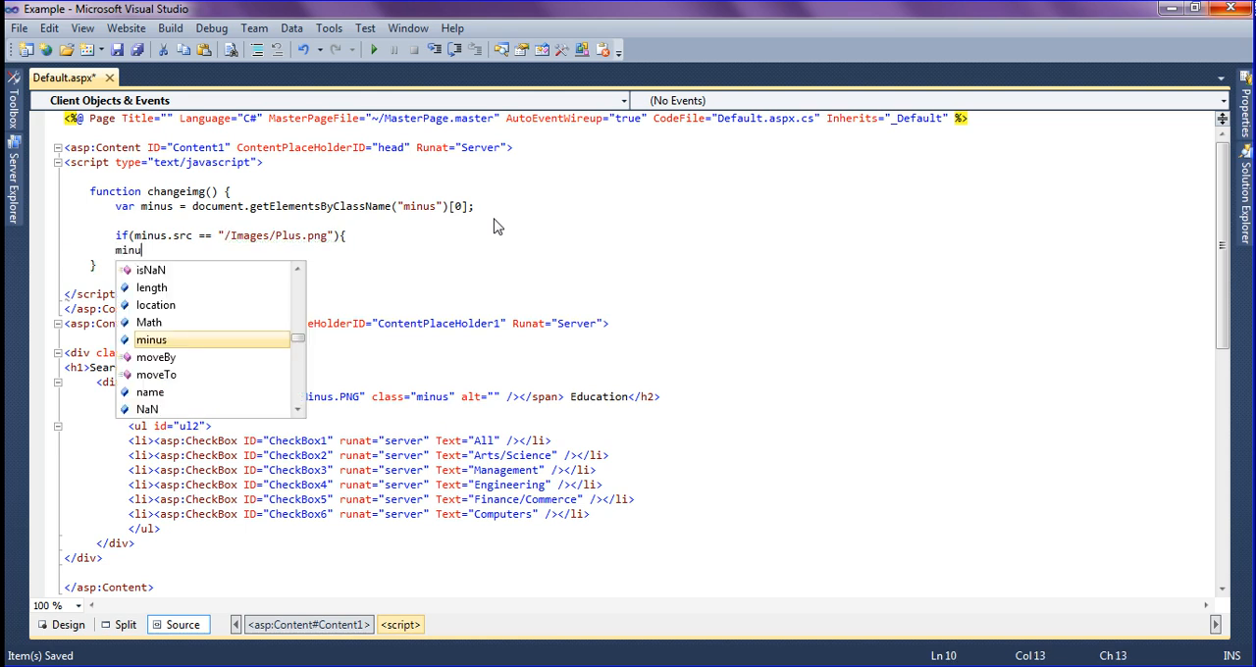
{"action": "type", "text": "s.src ="}
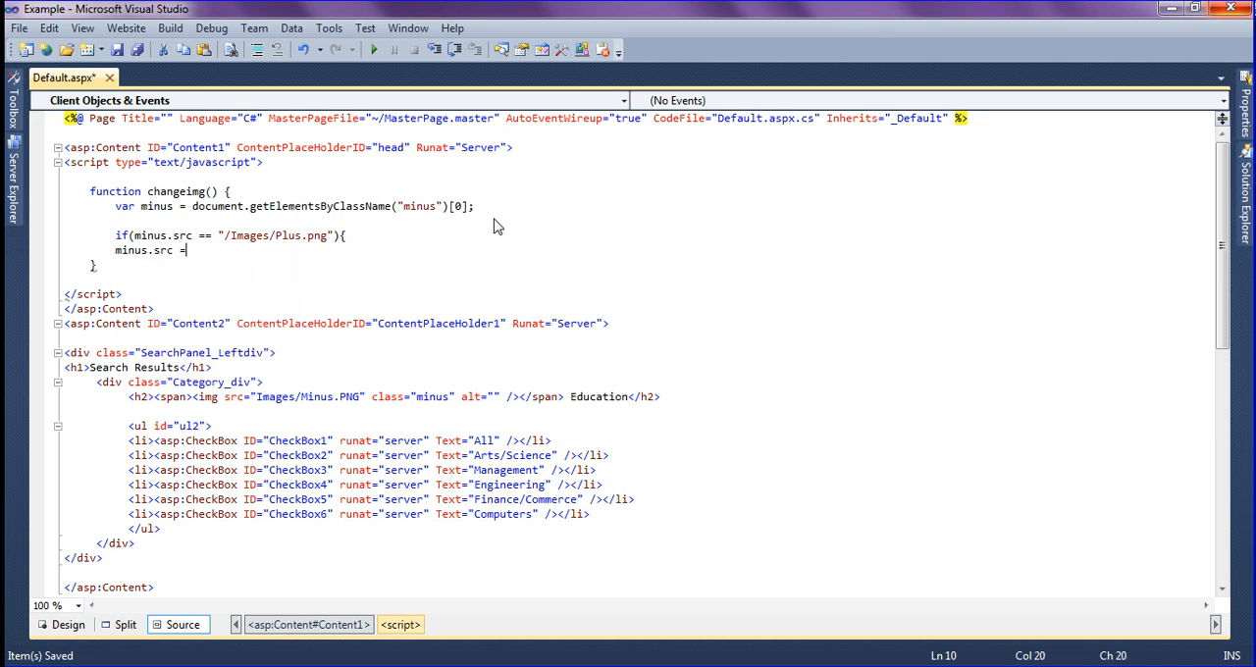
{"action": "type", "text": "\"\""}
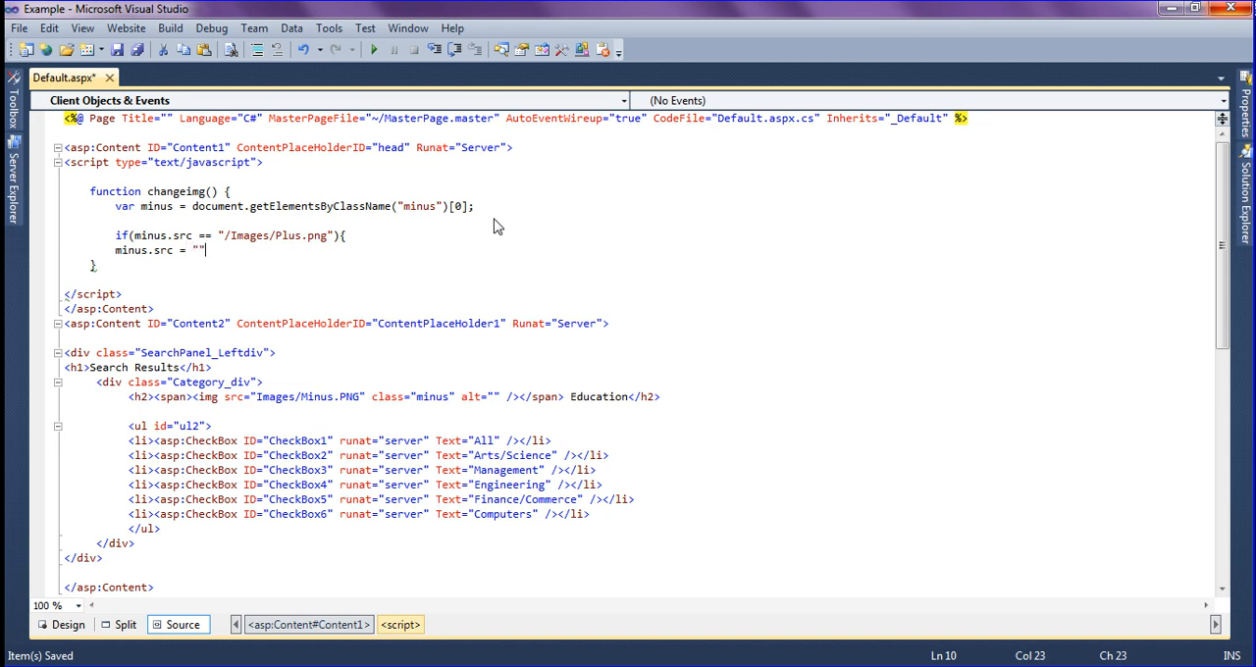
{"action": "type", "text": ";"}
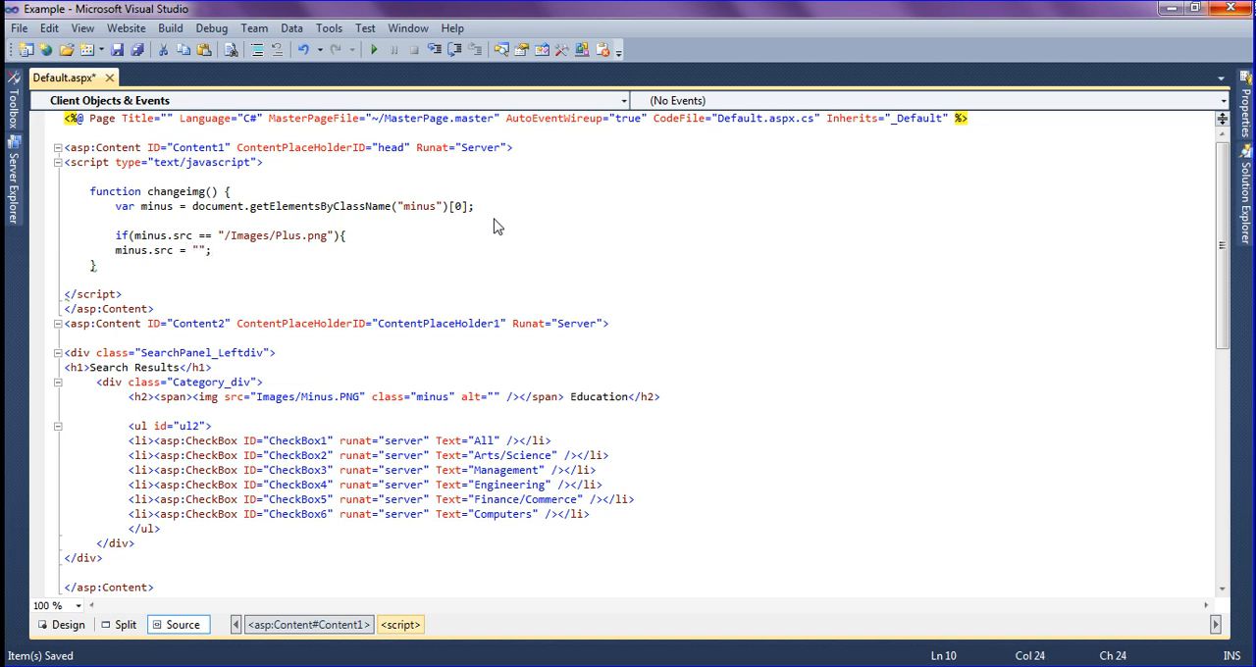
{"action": "left_click", "coordinate": [193, 252]}
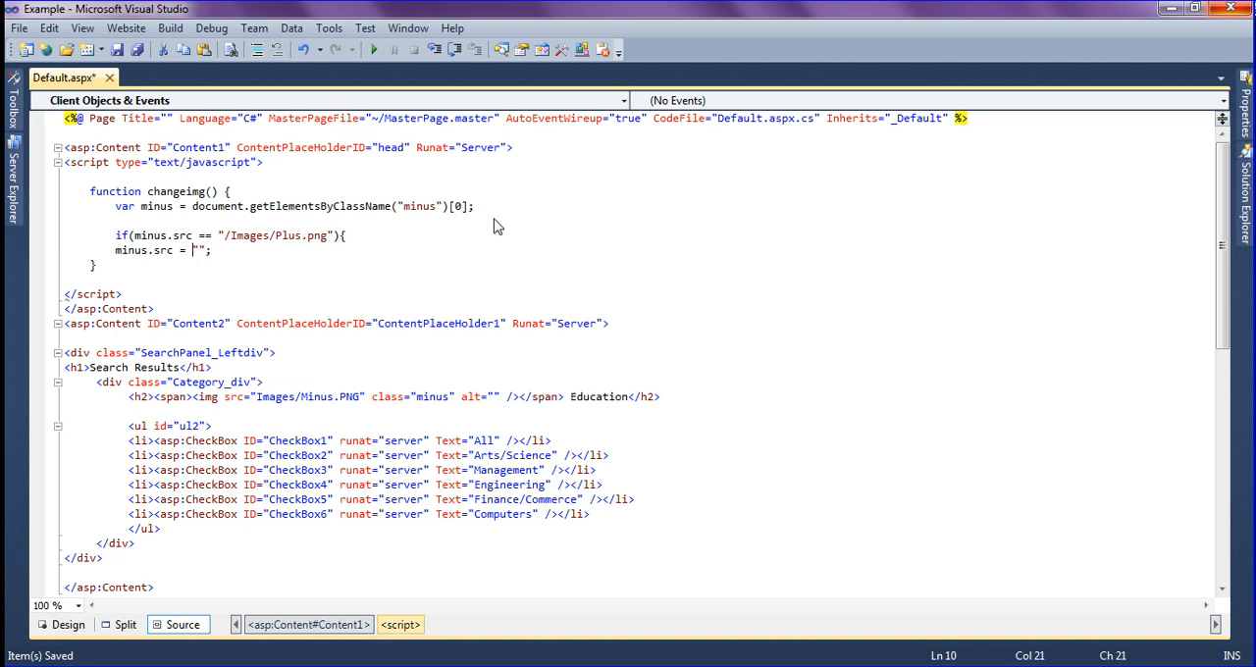
{"action": "type", "text": "/Images/"}
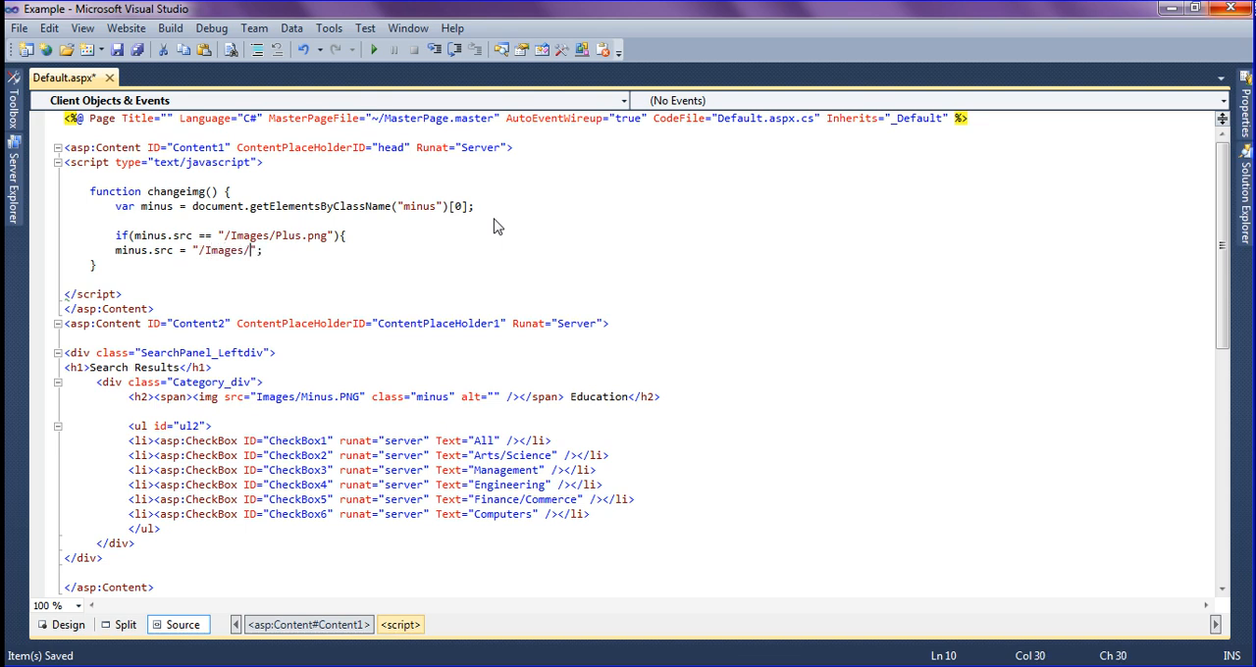
{"action": "type", "text": "Minus."}
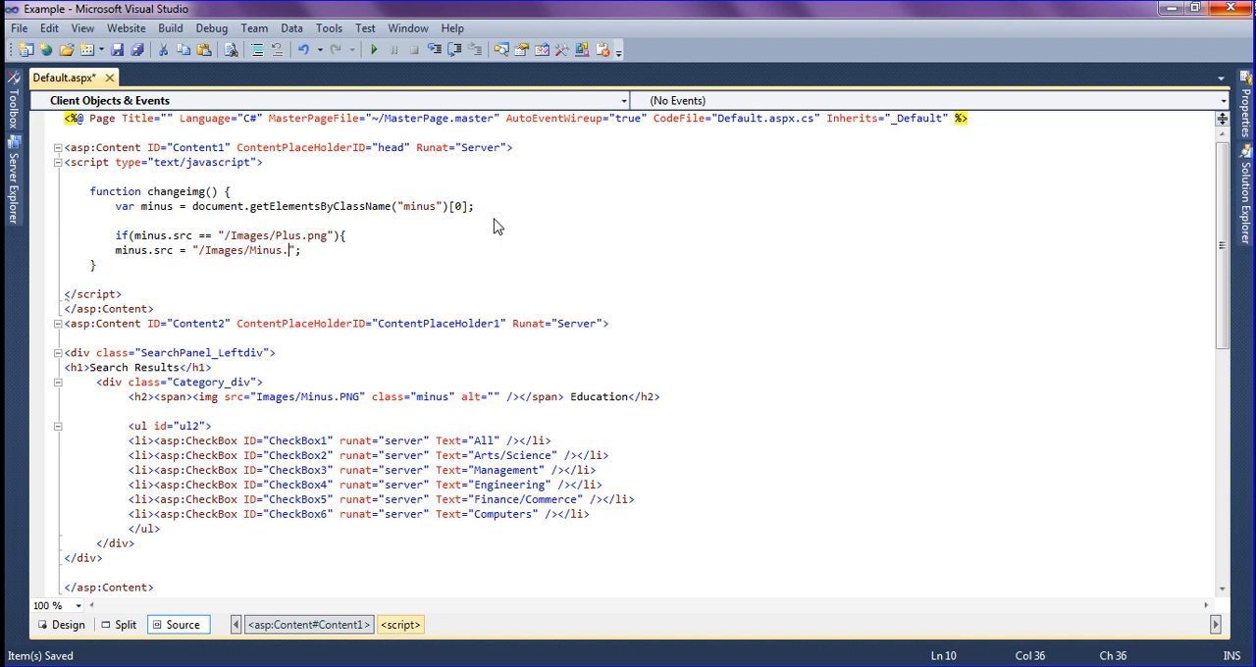
{"action": "type", "text": "png"}
{"action": "type", "text": "}"}
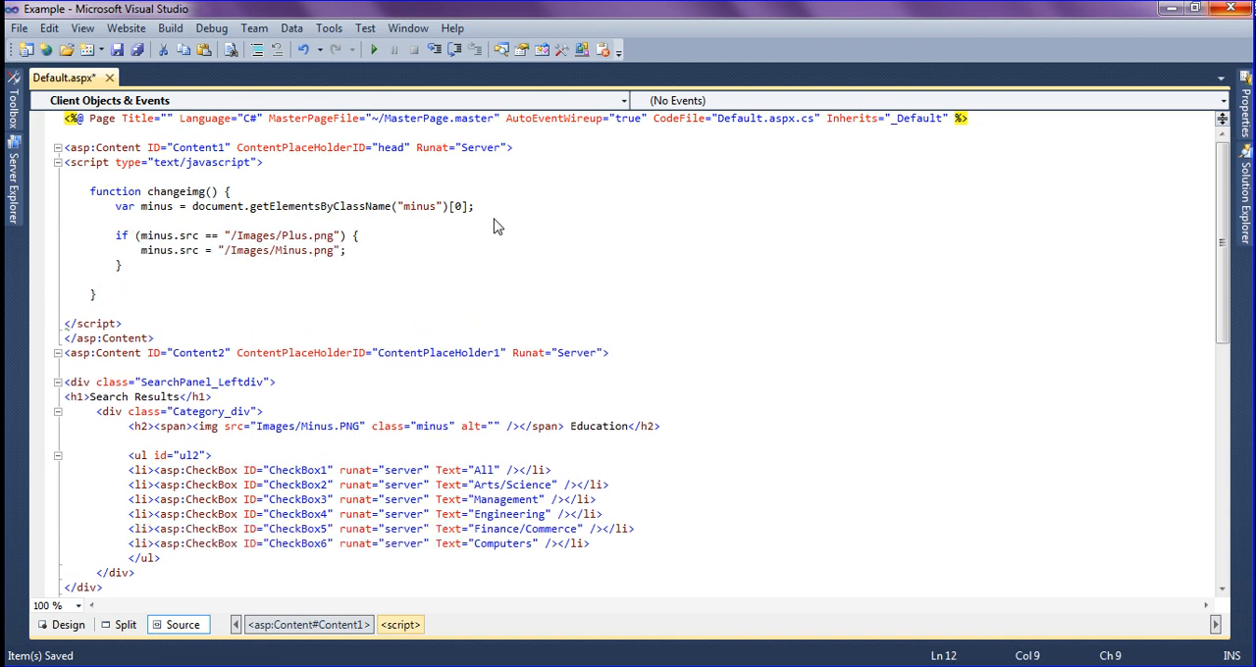
{"action": "type", "text": "else{"}
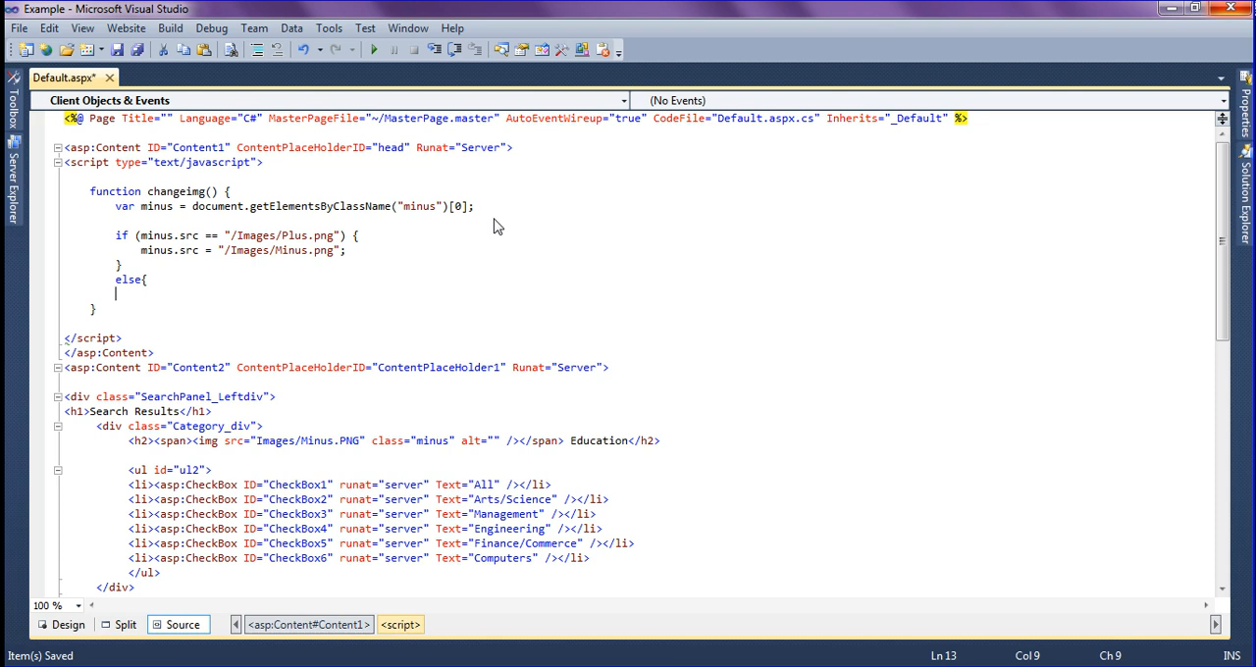
Step: Set minus.src = "/Images/Plus.png" inside the else branch
{"action": "type", "text": "minus."}
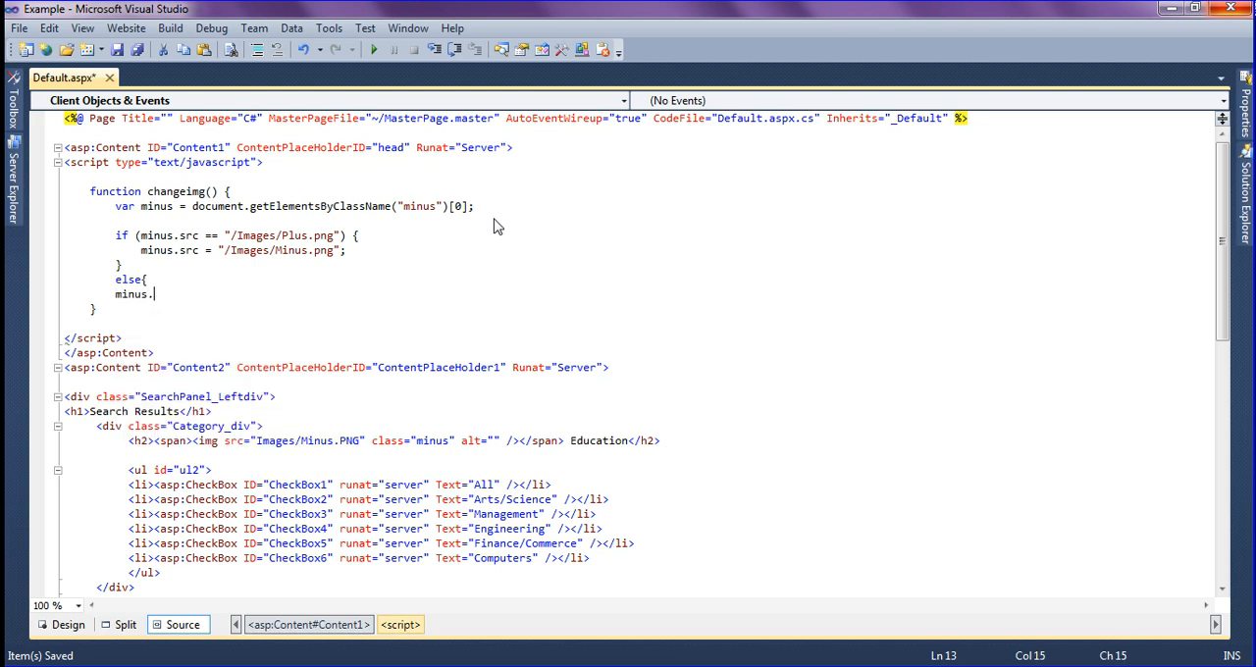
{"action": "type", "text": "src ="}
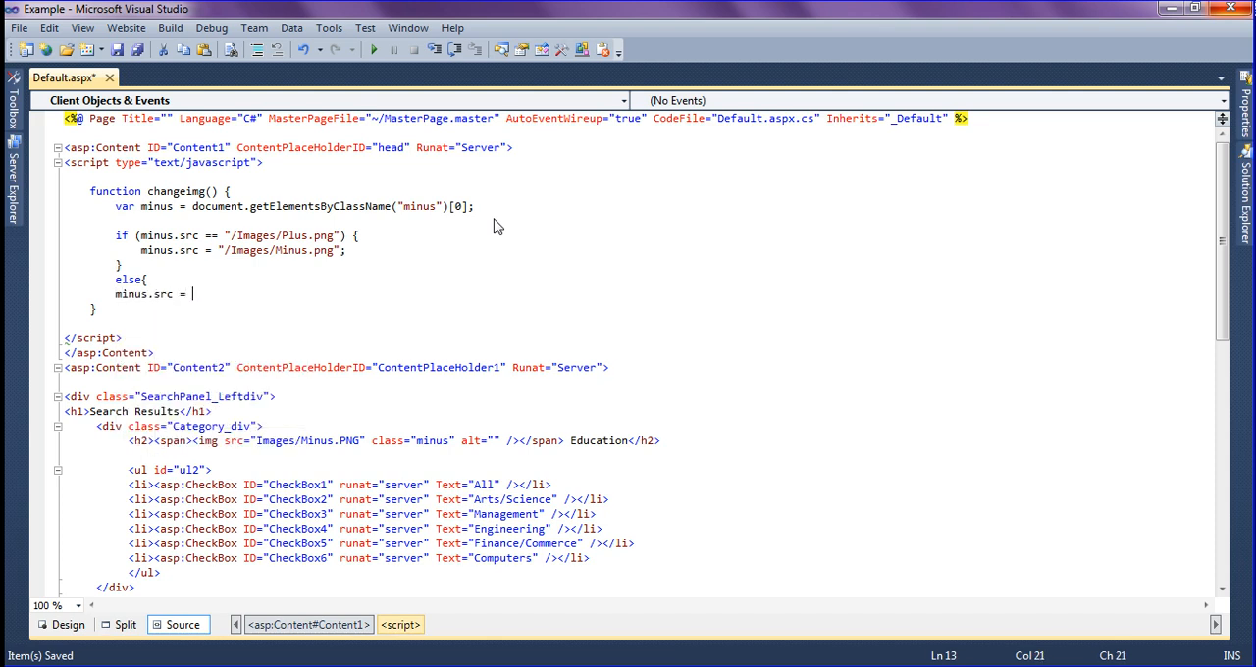
{"action": "type", "text": "\""}
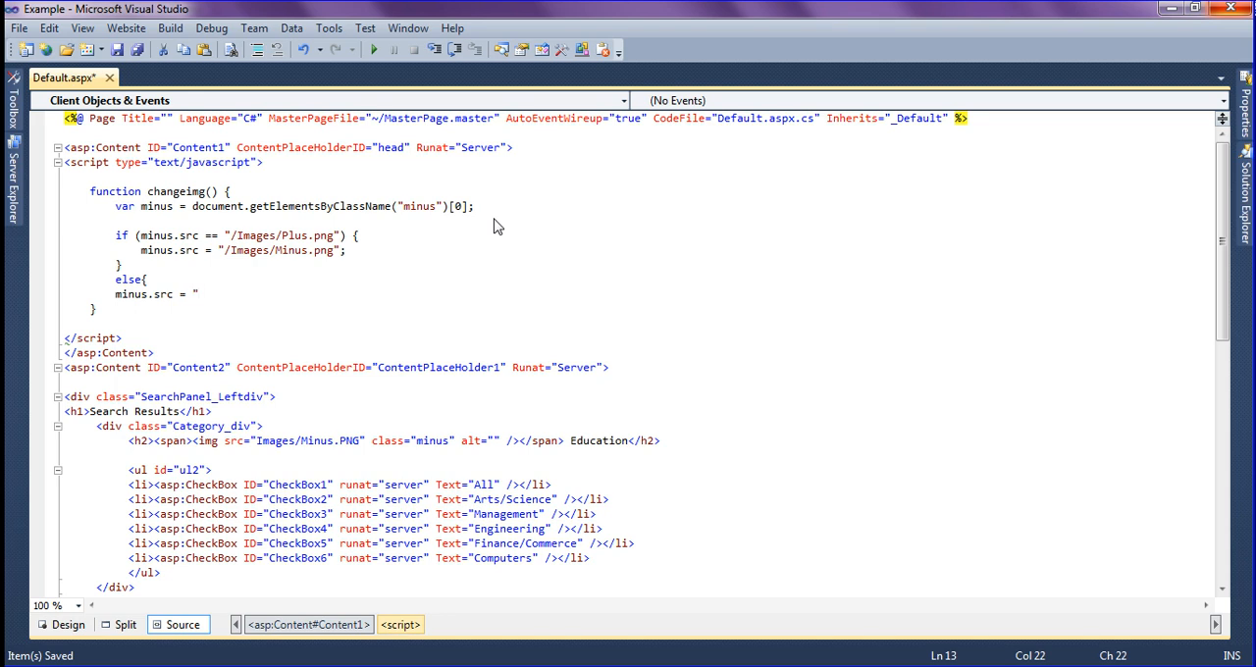
{"action": "type", "text": "/i"}
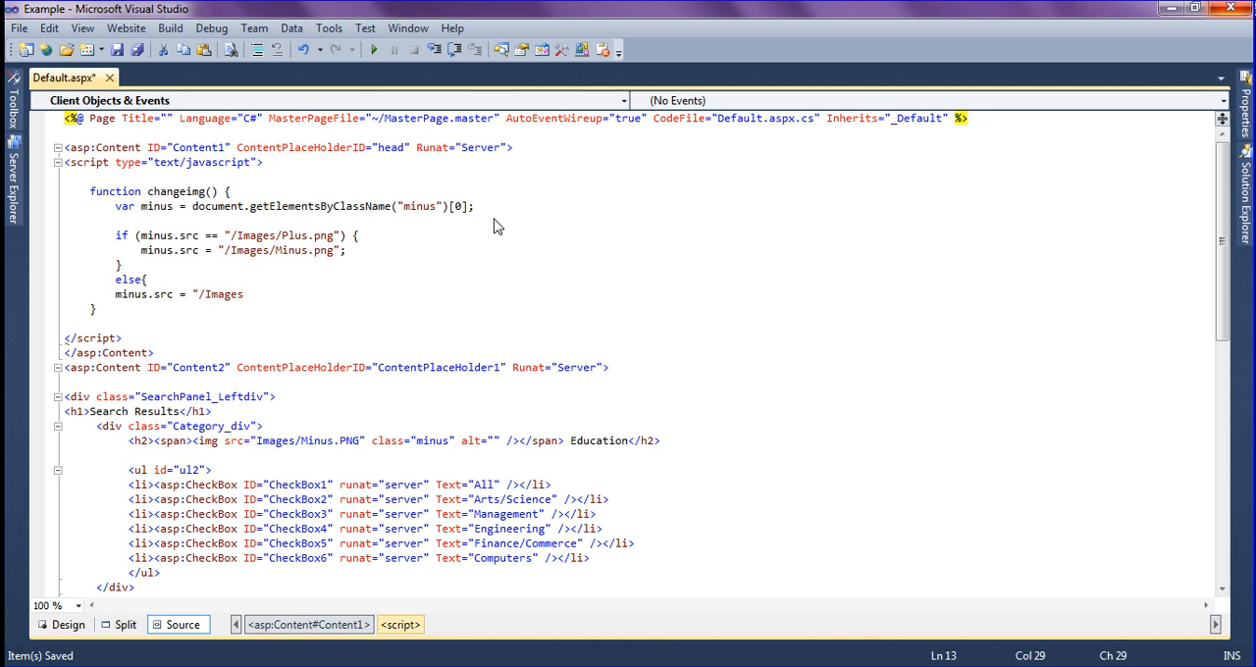
{"action": "type", "text": "/P"}
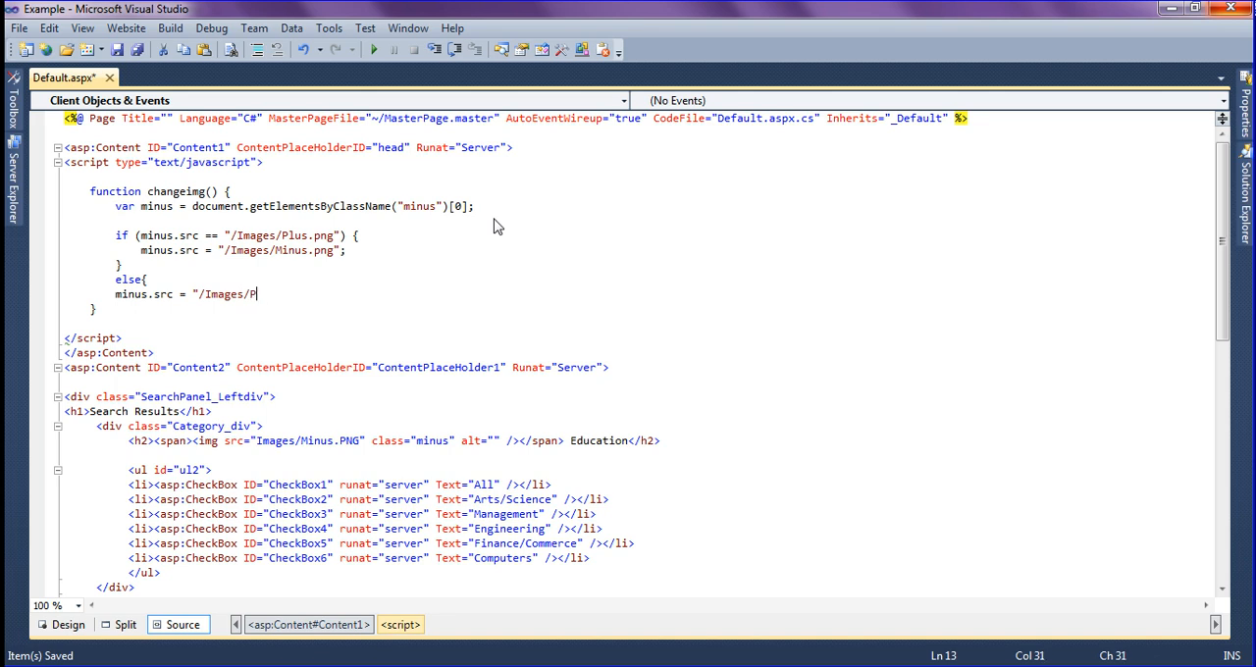
{"action": "type", "text": "Lus"}
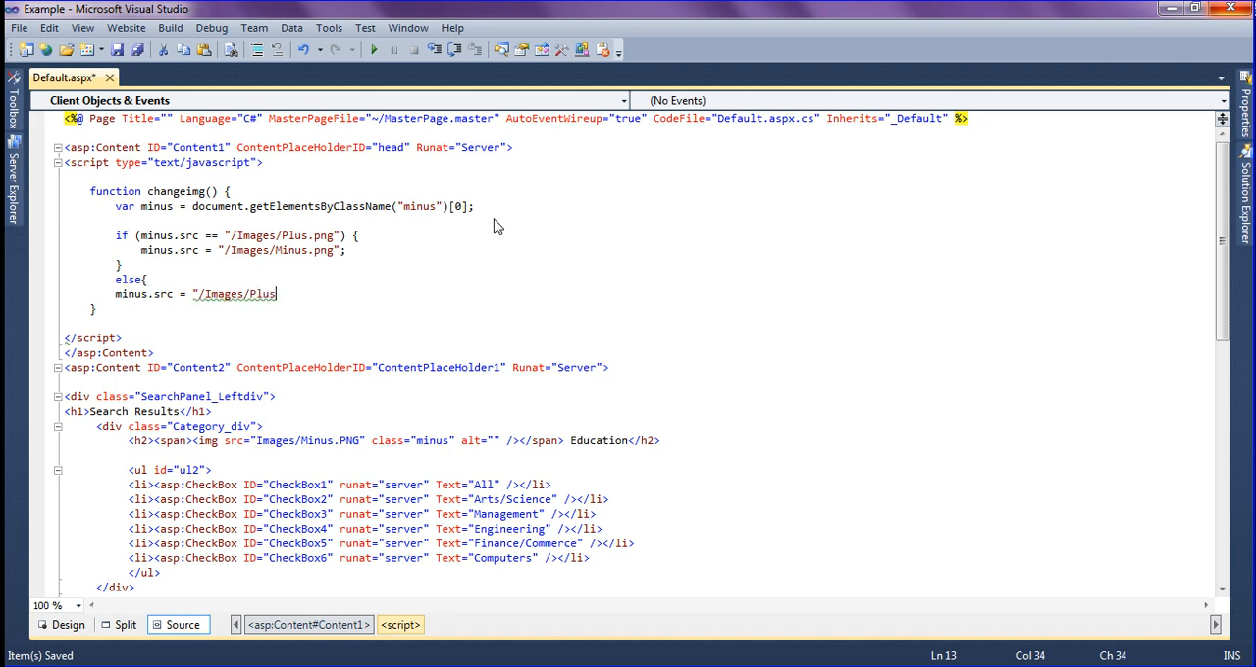
{"action": "type", "text": ".png\";"}
{"action": "type", "text": "}"}
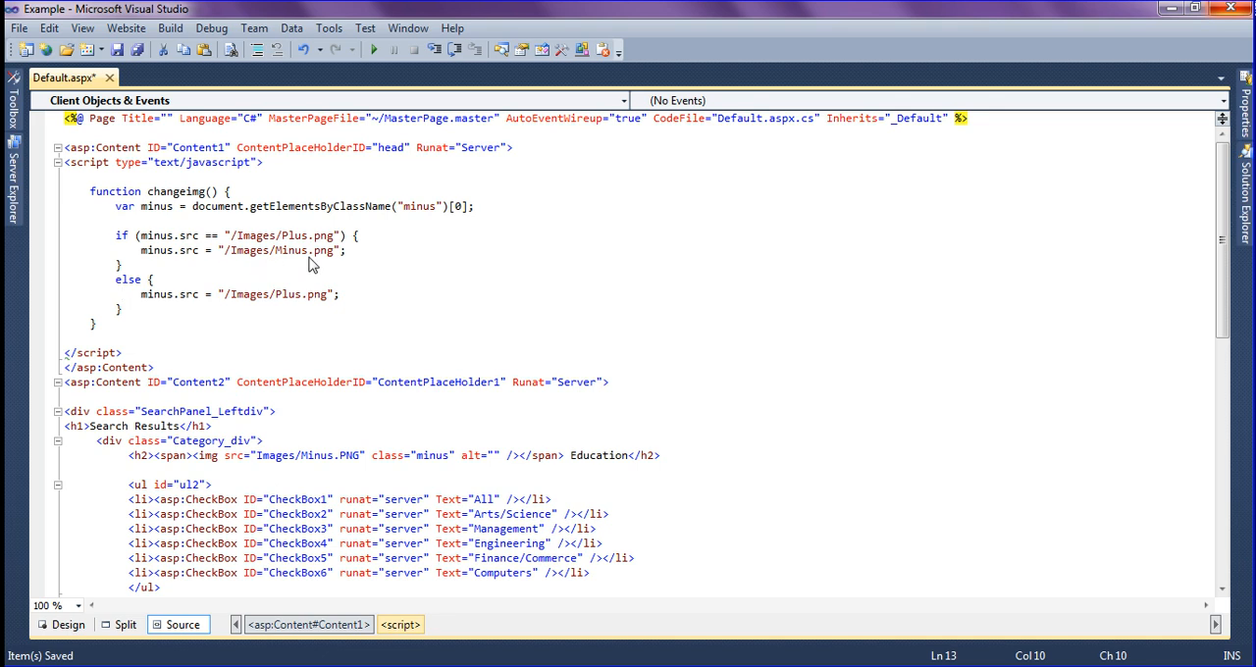
{"action": "mouse_move", "coordinate": [276, 310]}
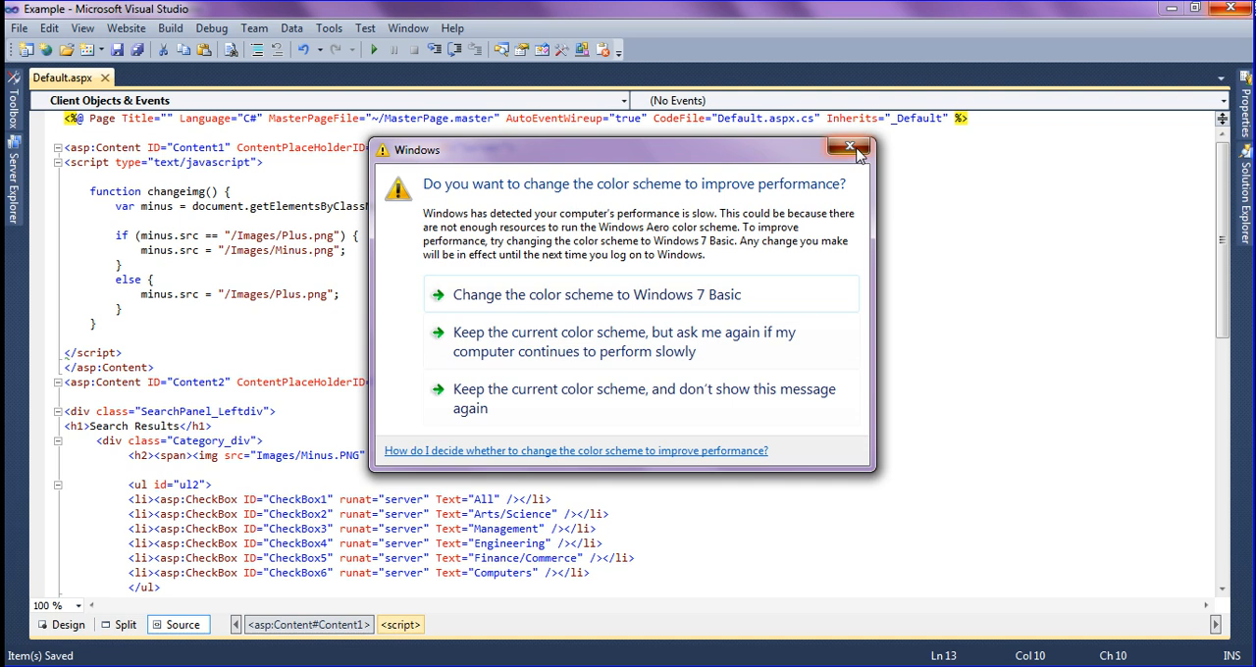
Step: Add onclick="changeimg(this)" to the Education <img class="minus"> tag
{"action": "left_click", "coordinate": [847, 146]}
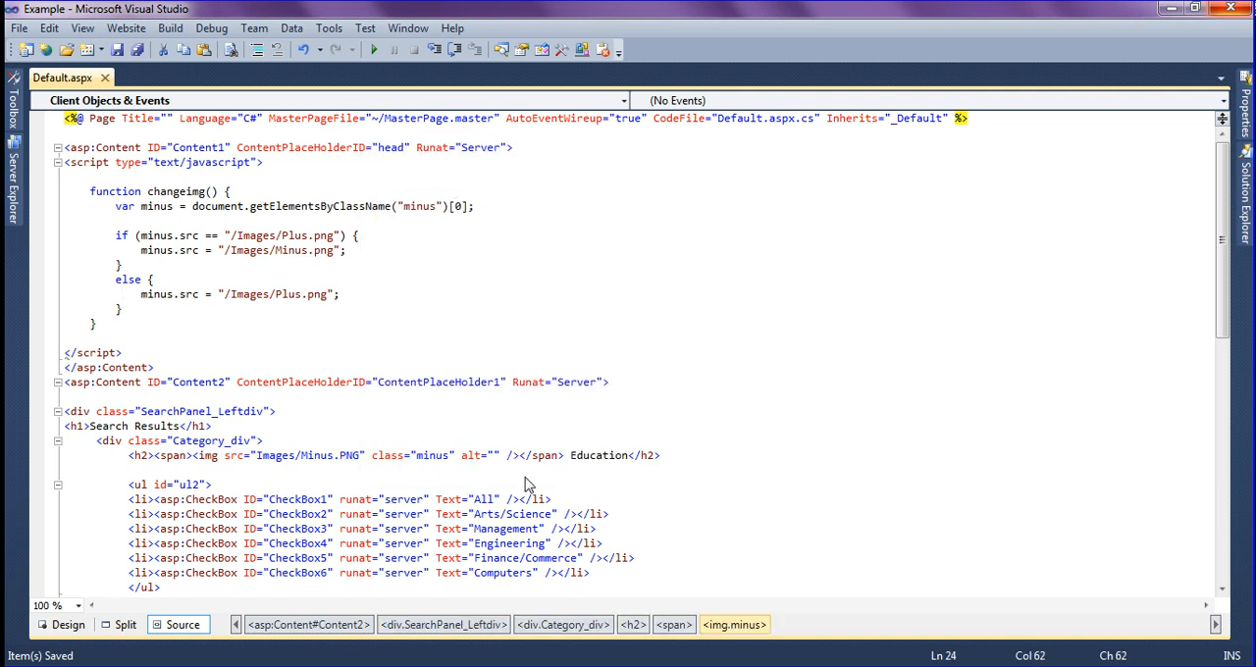
{"action": "type", "text": "onclick="}
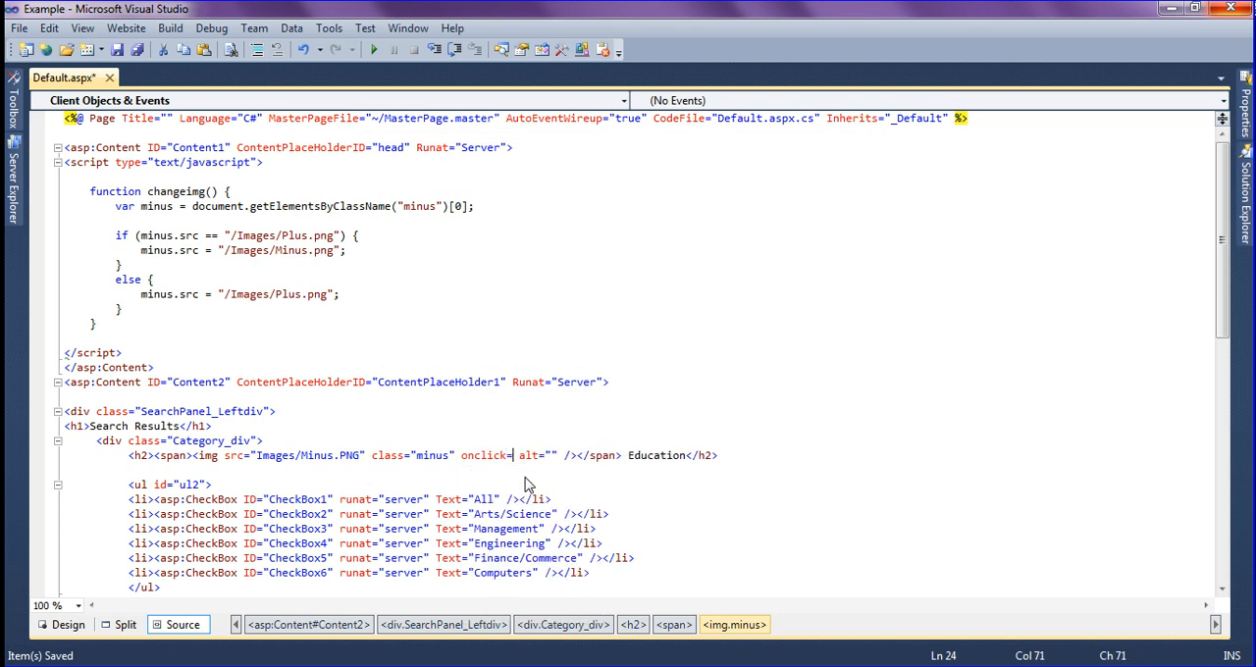
{"action": "type", "text": "ch\""}
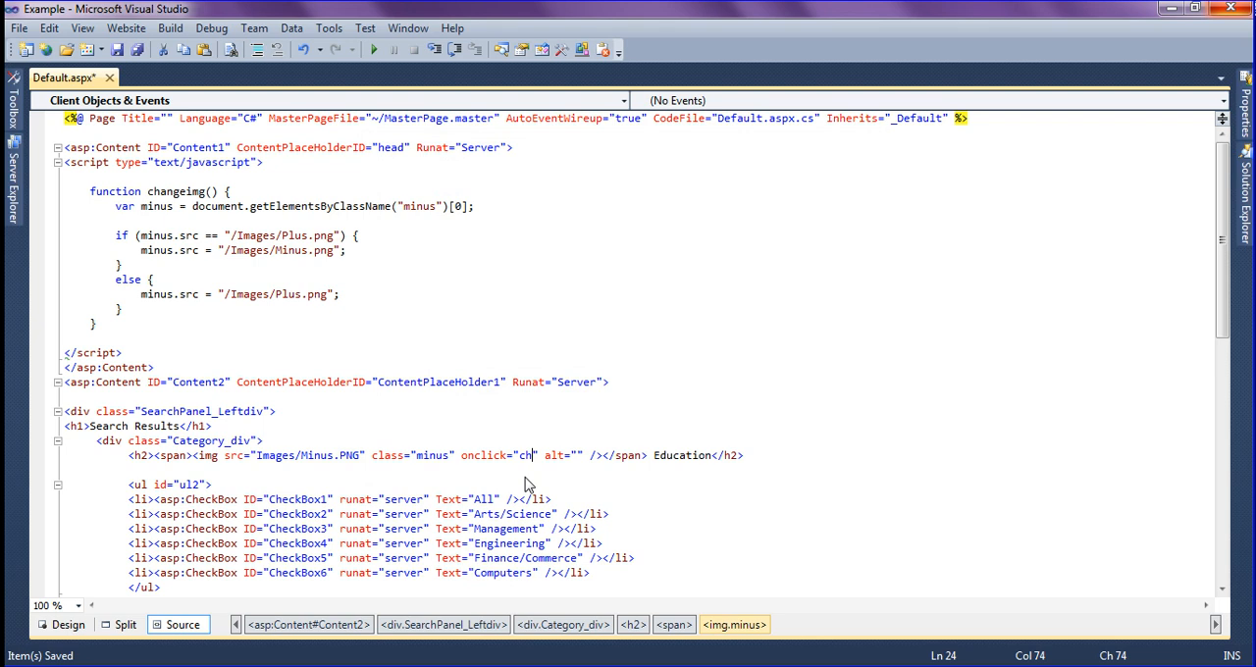
{"action": "type", "text": "ange"}
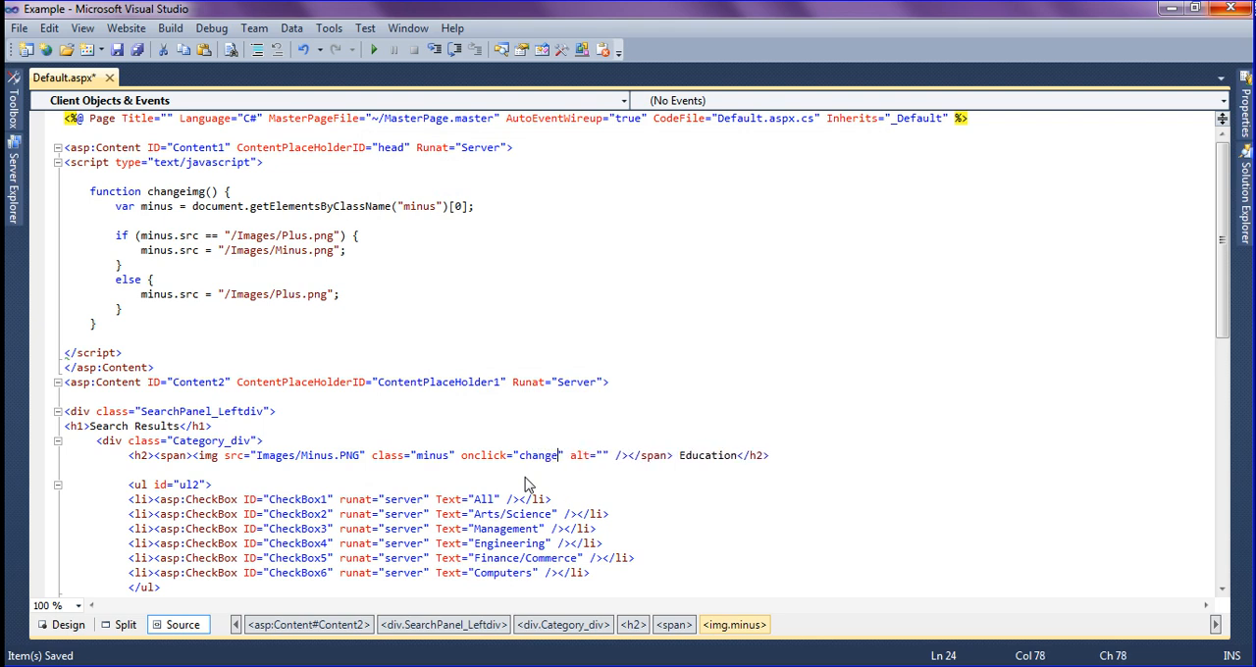
{"action": "type", "text": "img"}
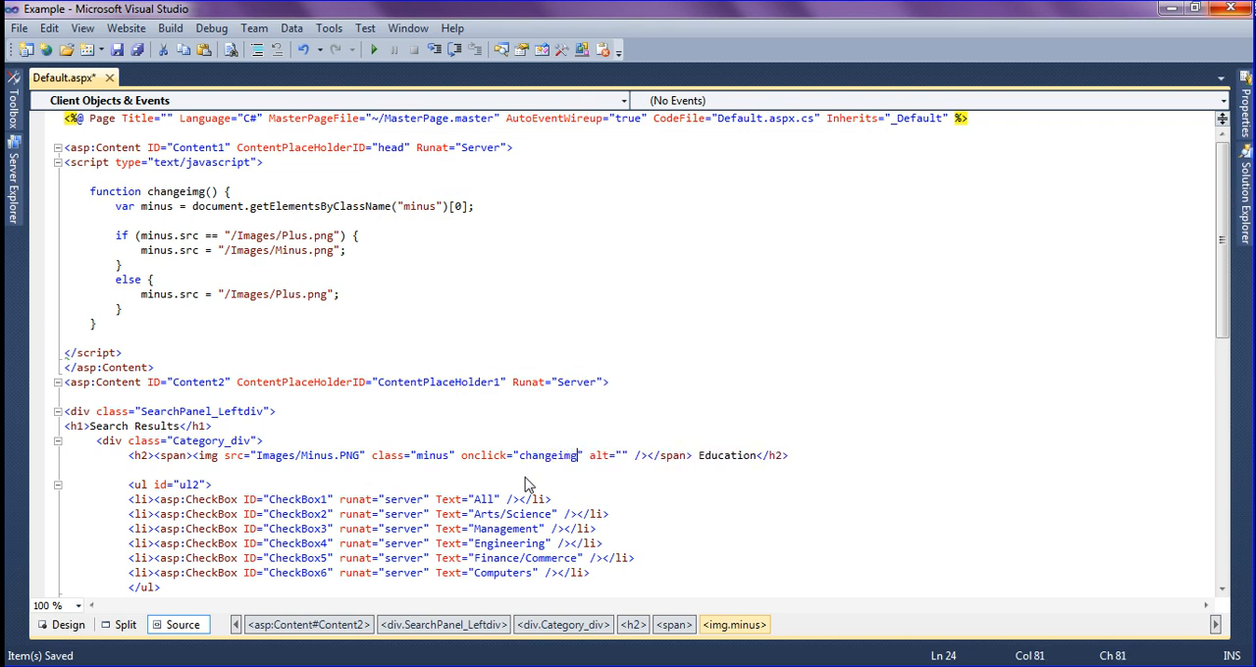
{"action": "type", "text": "(this"}
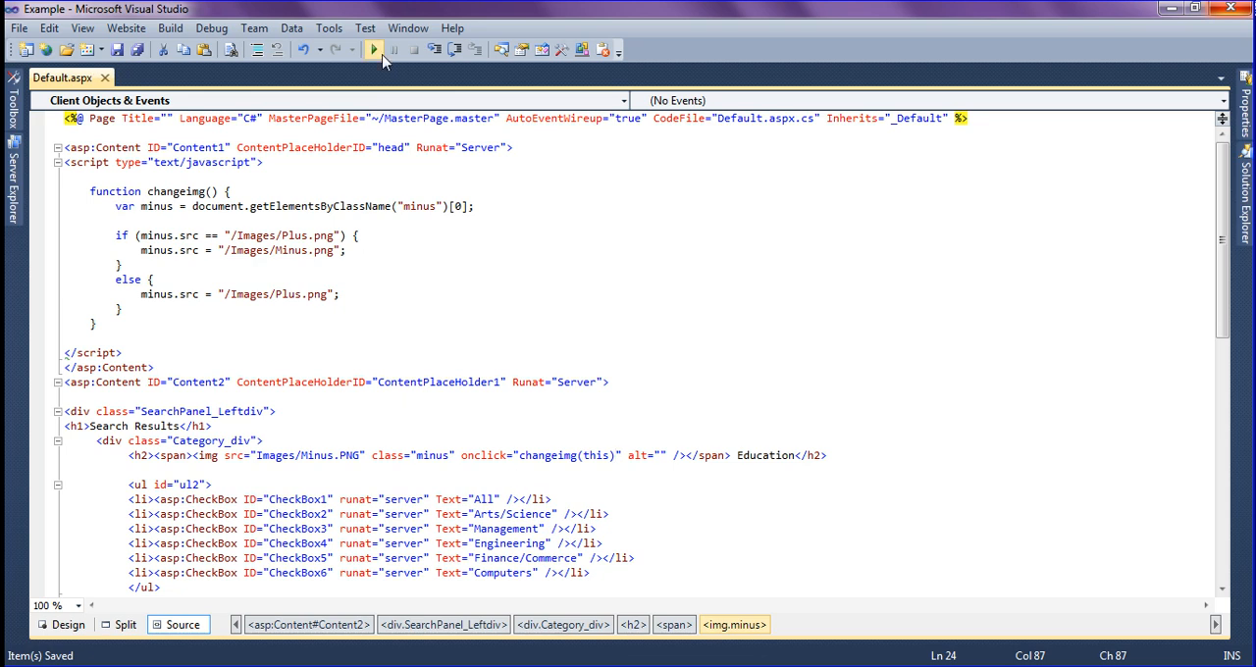
Step: Start debugging to launch Default.aspx in Chrome and select the address bar text
{"action": "left_click", "coordinate": [372, 49]}
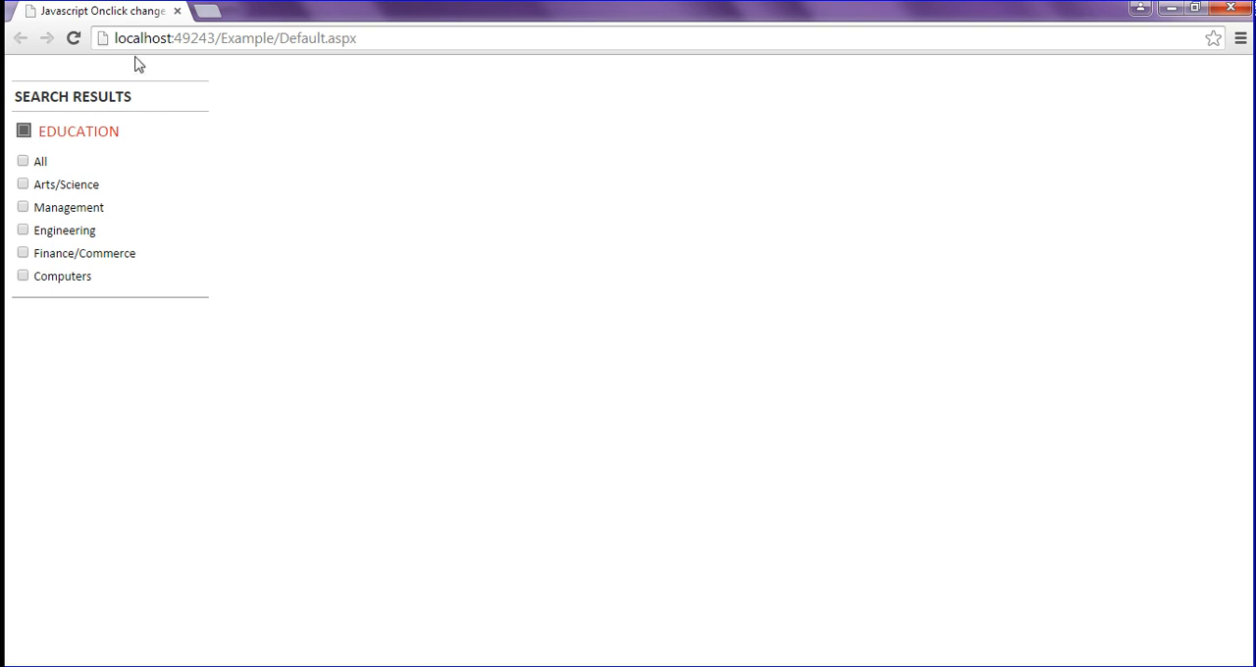
{"action": "double_click", "coordinate": [197, 38]}
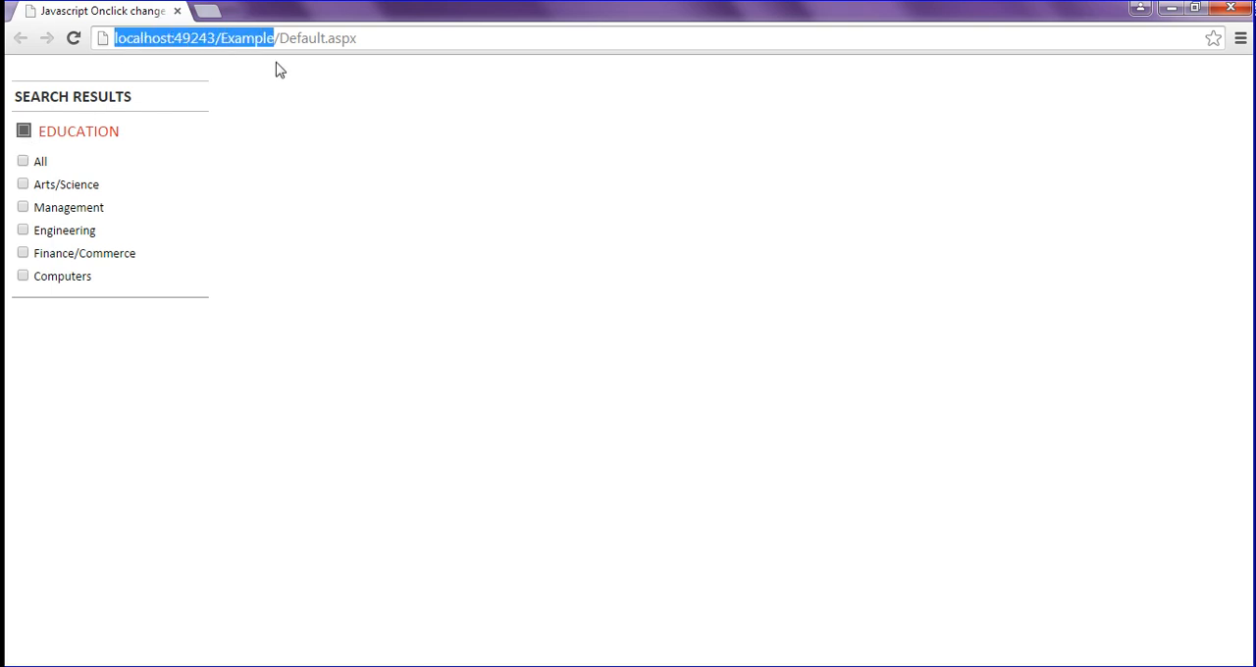
{"action": "mouse_move", "coordinate": [276, 84]}
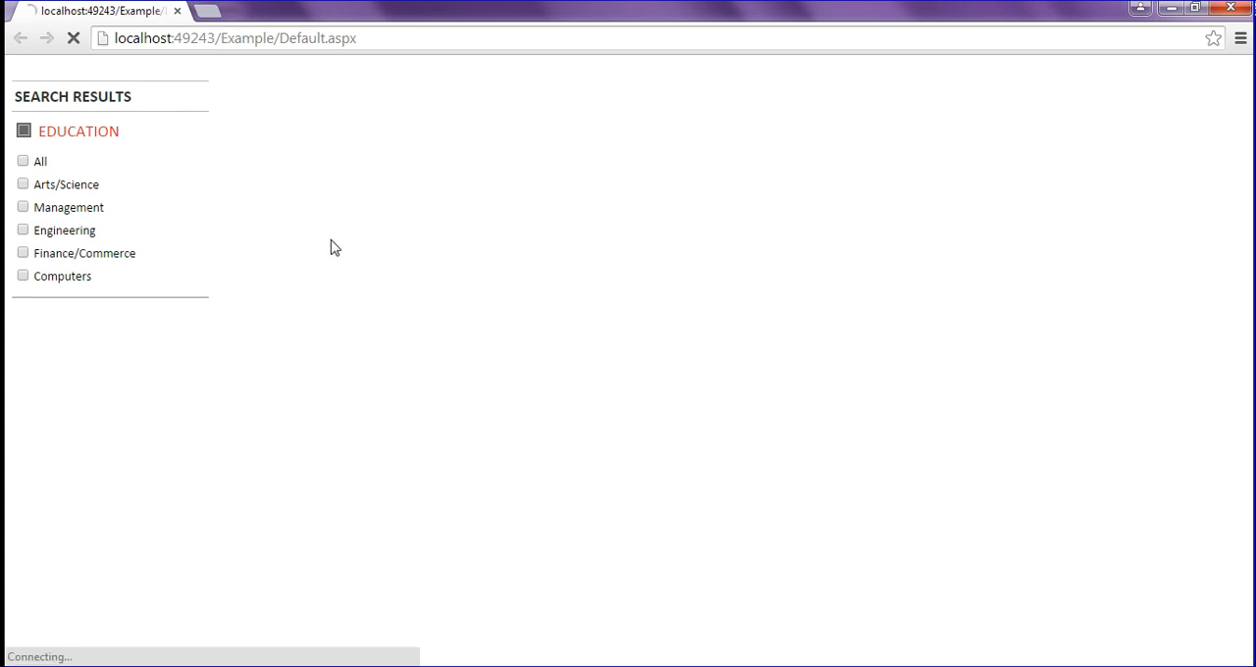
Step: Click the Education icon repeatedly to confirm it toggles between minus and plus
{"action": "left_click", "coordinate": [40, 161]}
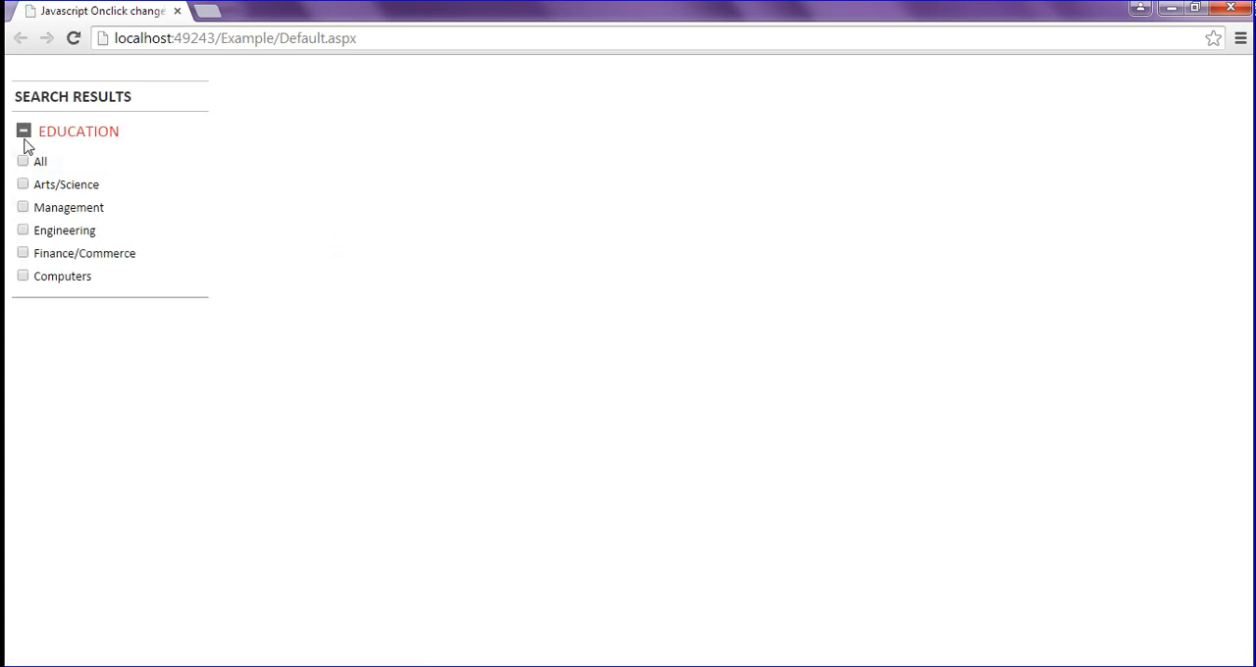
{"action": "left_click", "coordinate": [23, 130]}
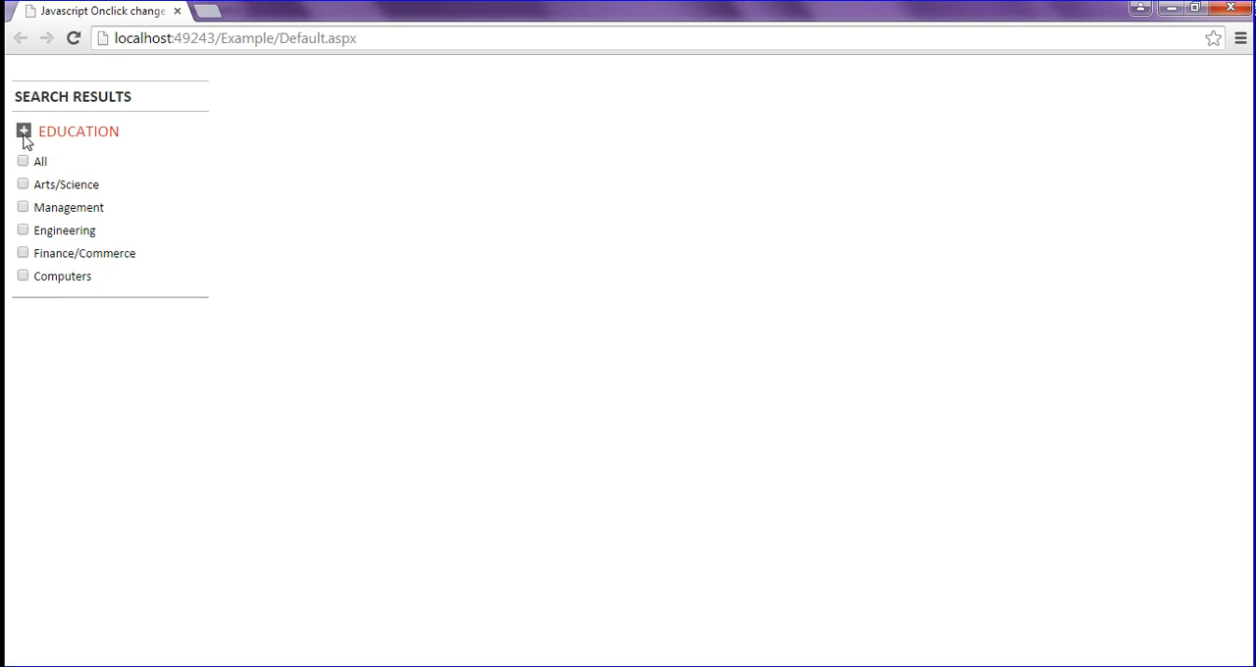
{"action": "left_click", "coordinate": [24, 129]}
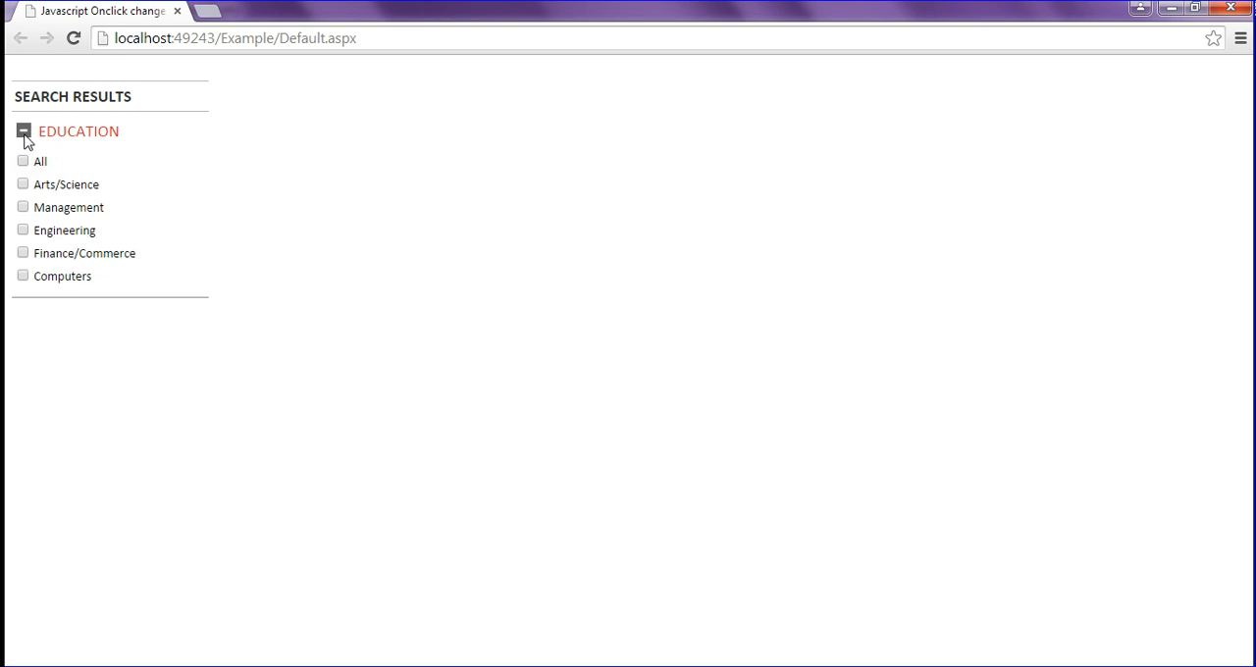
{"action": "left_click", "coordinate": [24, 129]}
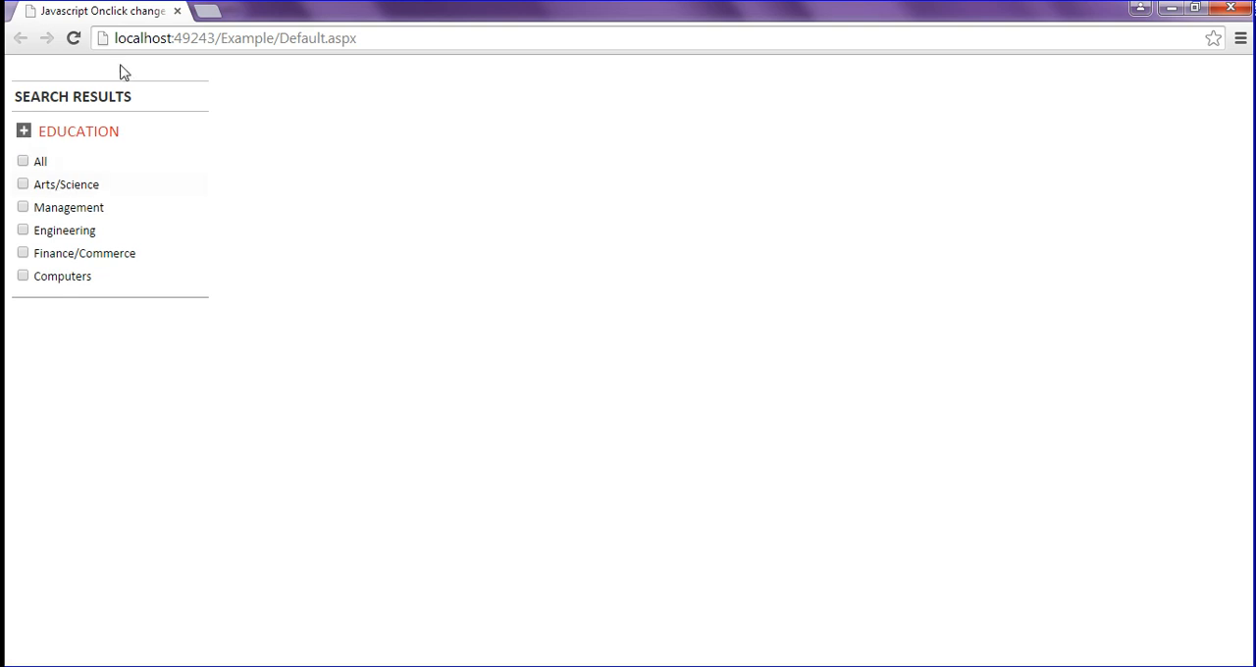
{"action": "mouse_move", "coordinate": [137, 98]}
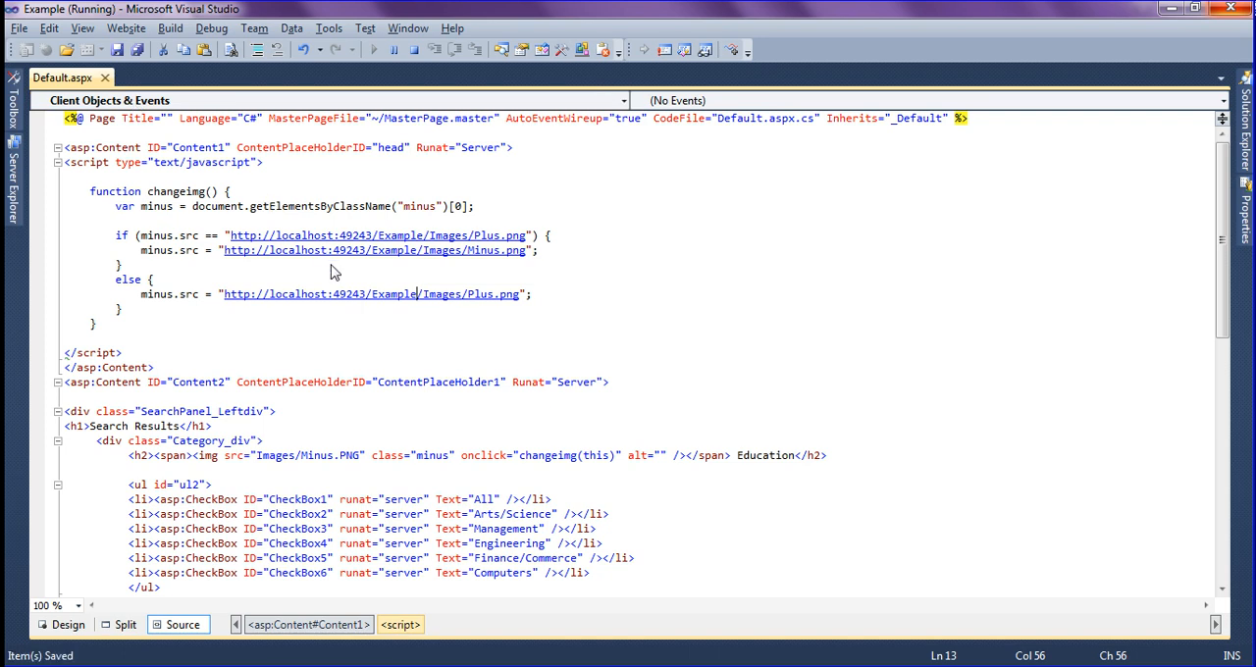
{"action": "mouse_move", "coordinate": [434, 43]}
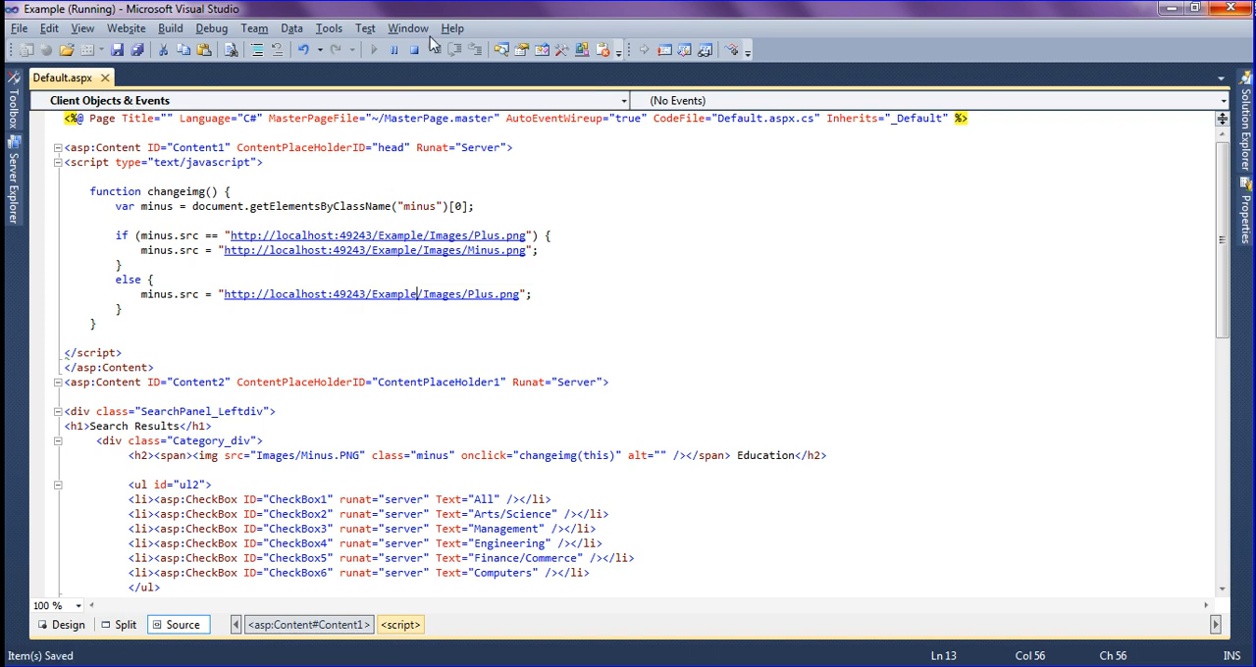